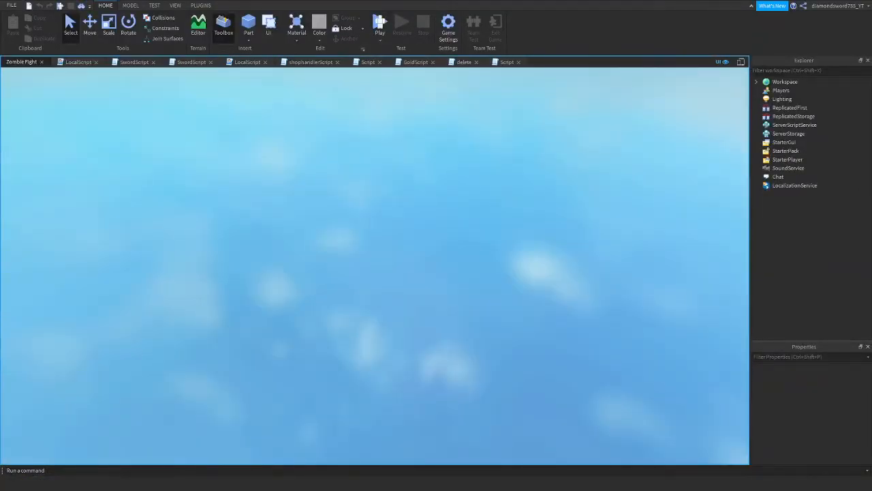
- Play-test Zombie Fight, walk among the spawned zombies, then stop the test
click(379, 28)
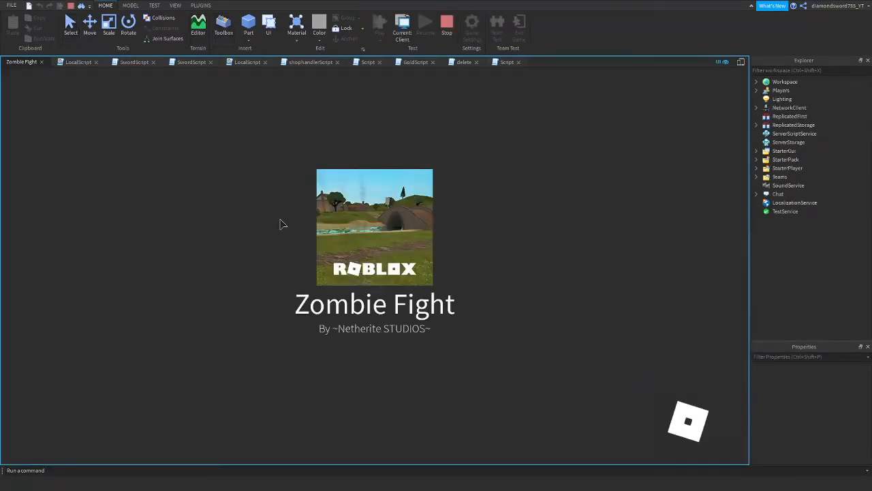
click(379, 23)
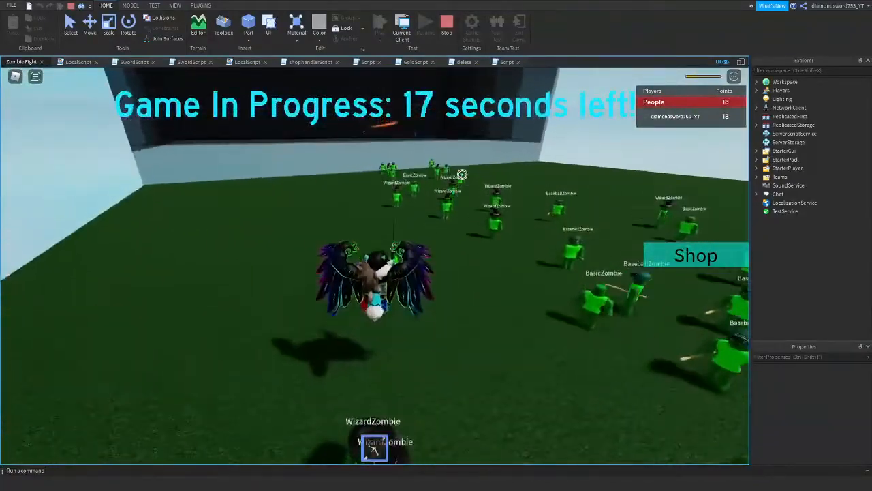
click(447, 25)
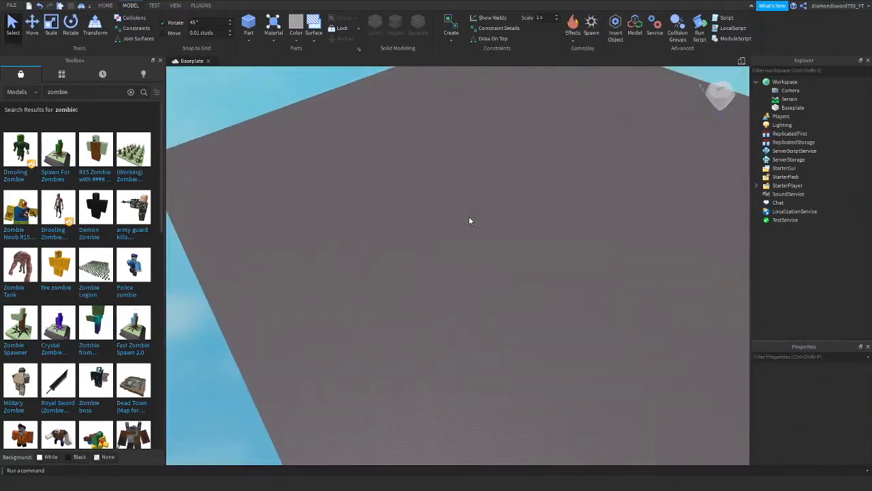
- Switch the Toolbox category to Images and search for 'zombie' over the baseplate
drag(469, 221, 563, 271)
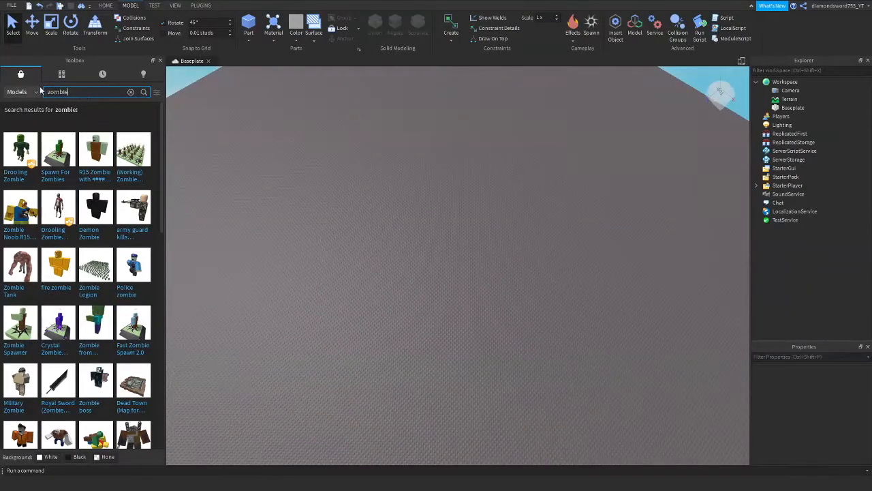
click(16, 92)
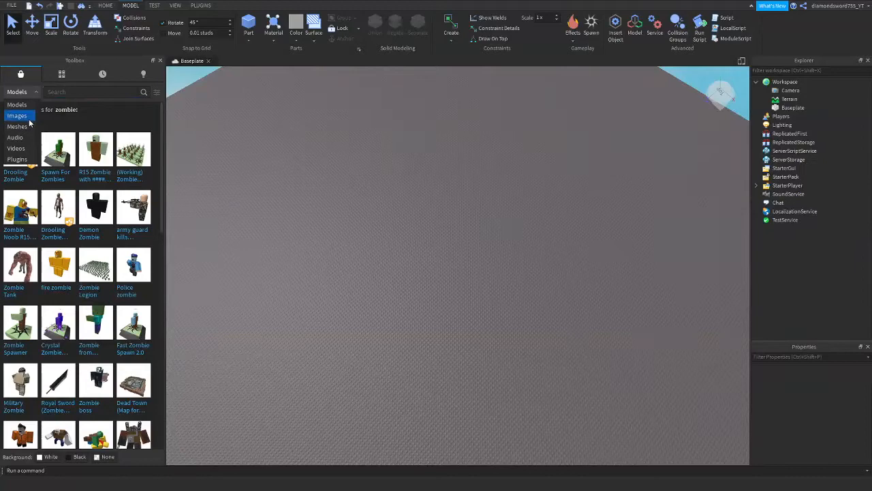
click(16, 126)
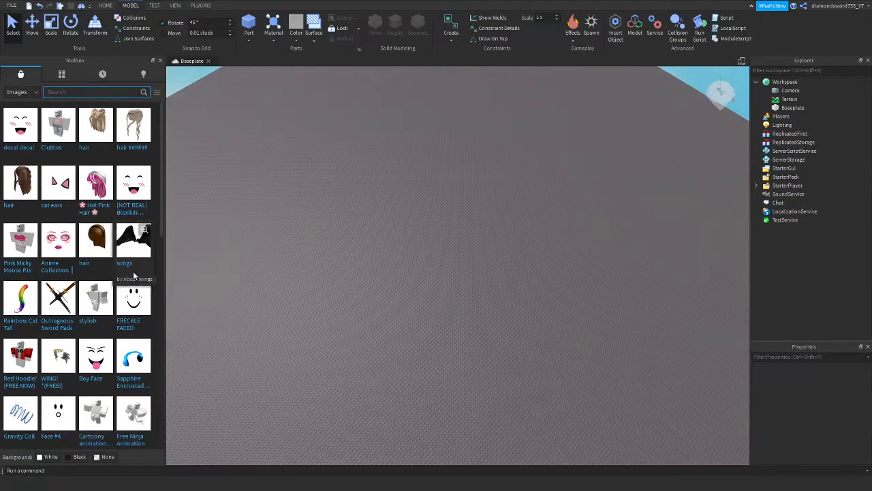
text(zombie)
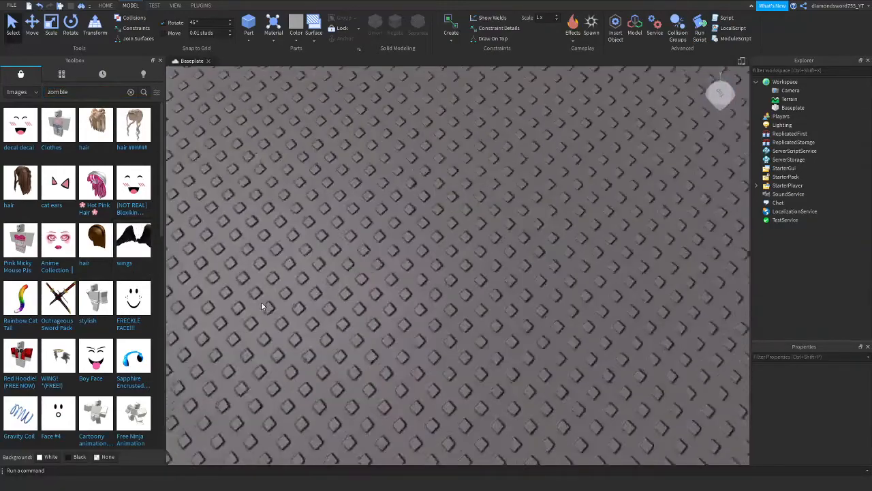
- Insert a block part, resize it flat, and change its colour to red
click(248, 28)
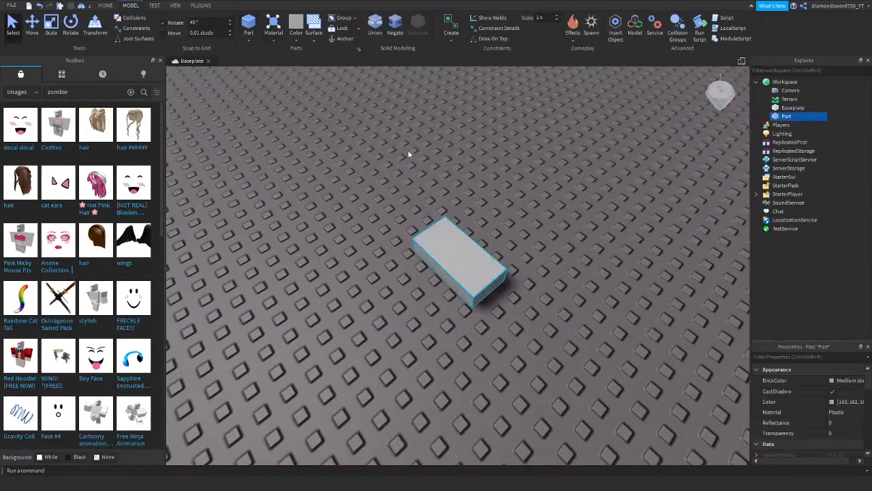
click(32, 24)
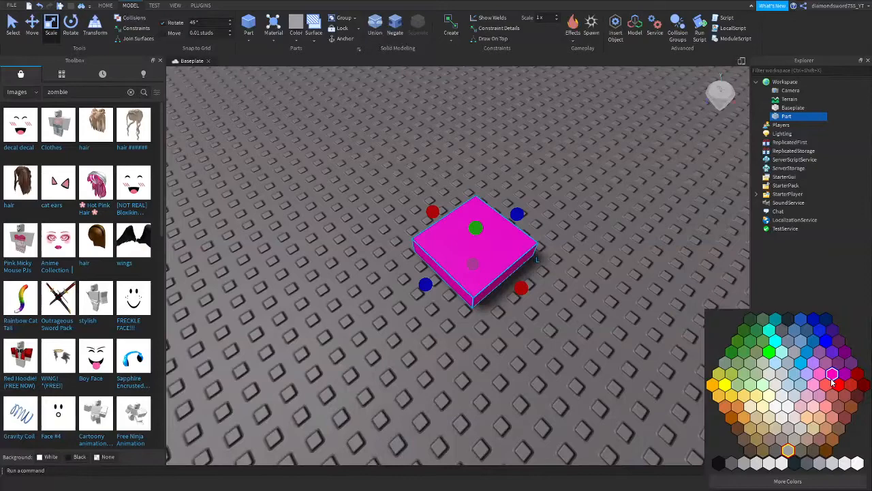
click(834, 384)
text(spawne)
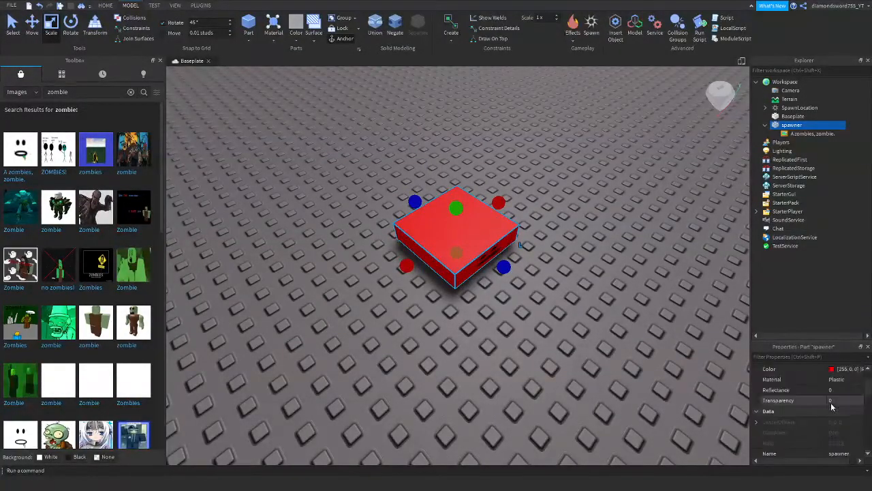
- Set the zombie decal's Face to Top and tint it 82, 255, 200
click(811, 134)
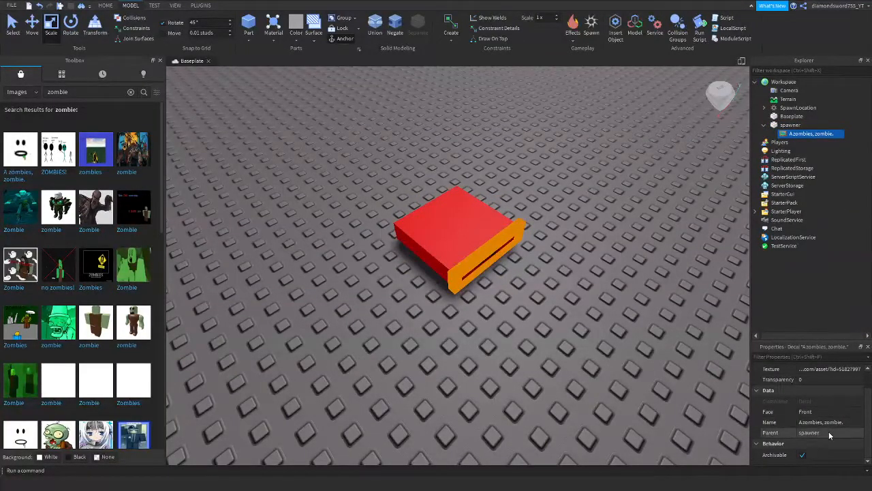
click(830, 411)
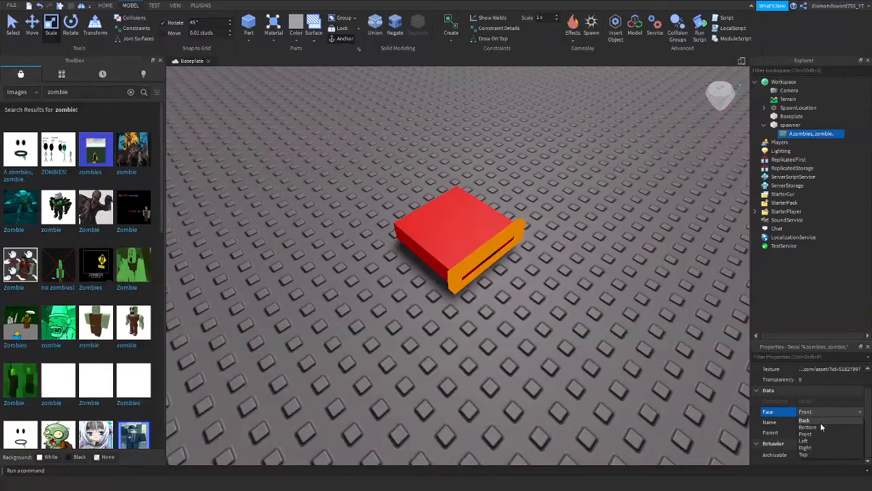
click(804, 454)
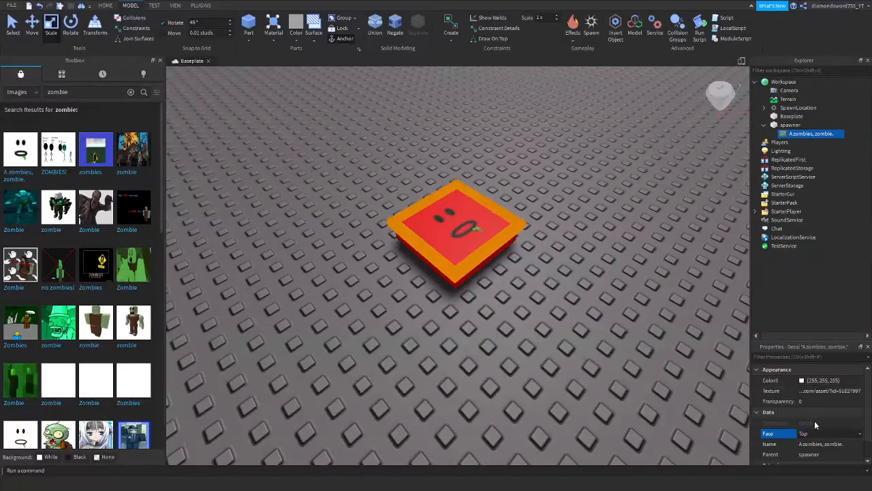
click(802, 379)
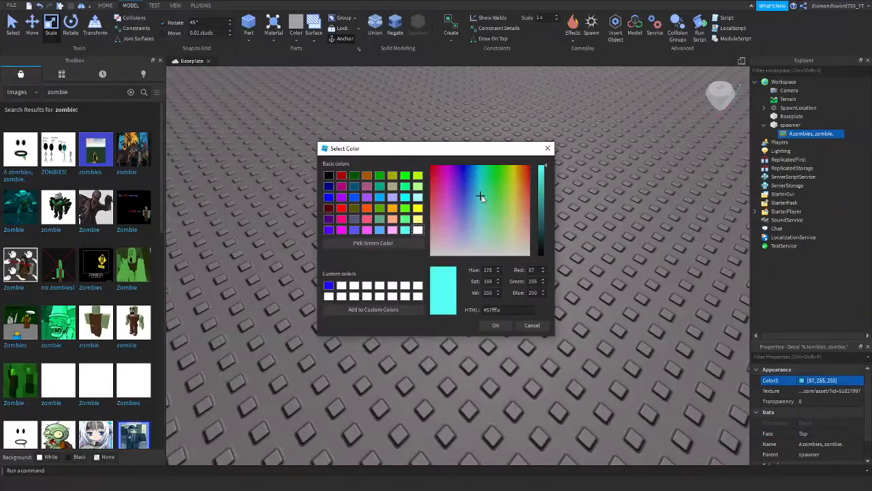
click(495, 325)
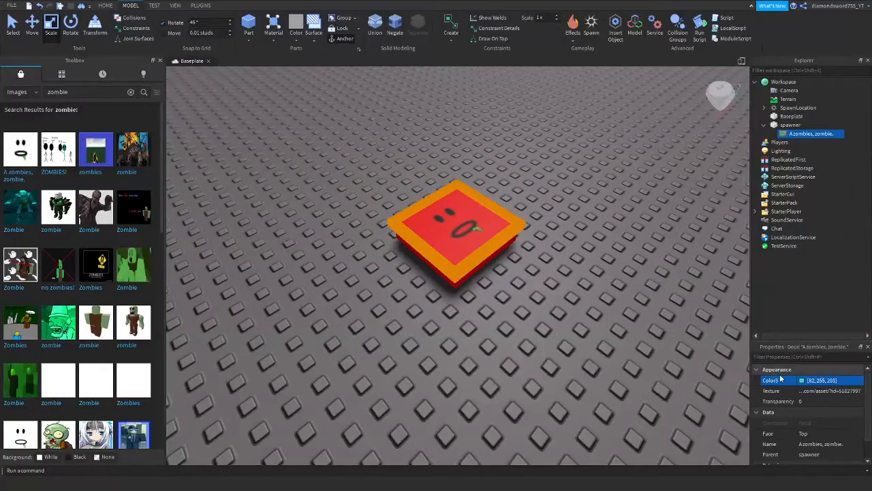
click(803, 380)
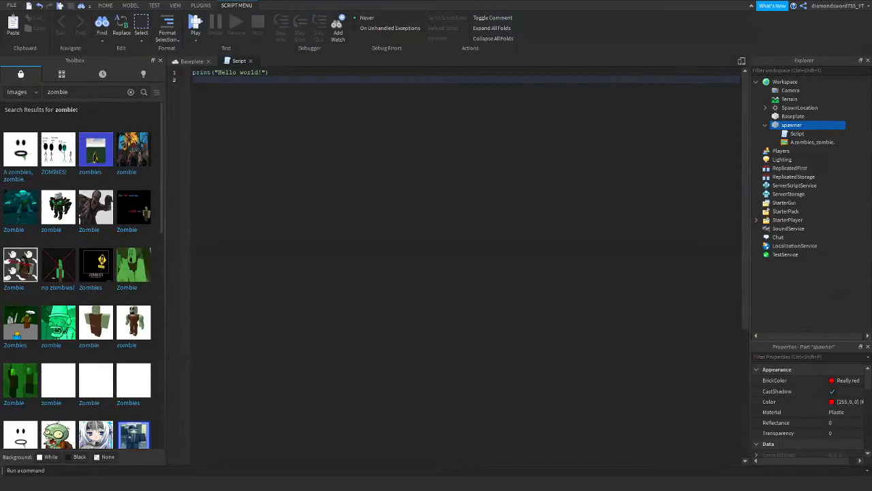
- Search Toolbox Models for 'zombie', insert Drooling Zombie, and inspect its parts in Explorer
click(17, 92)
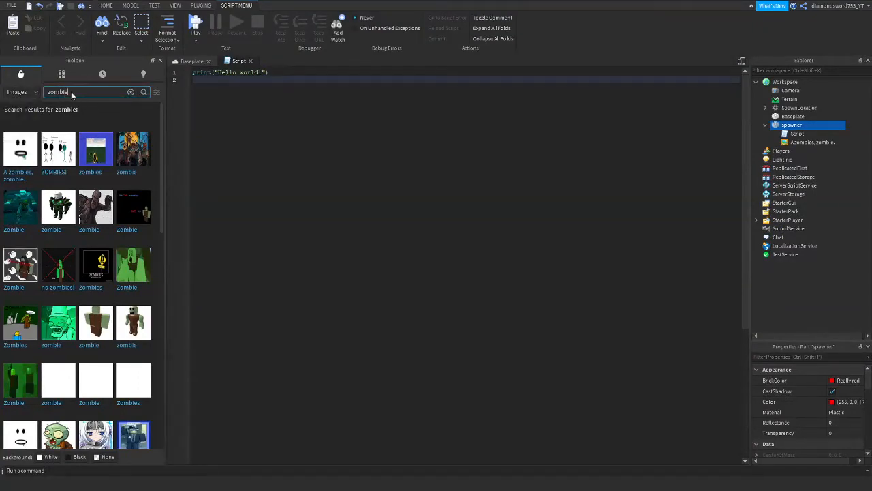
click(17, 92)
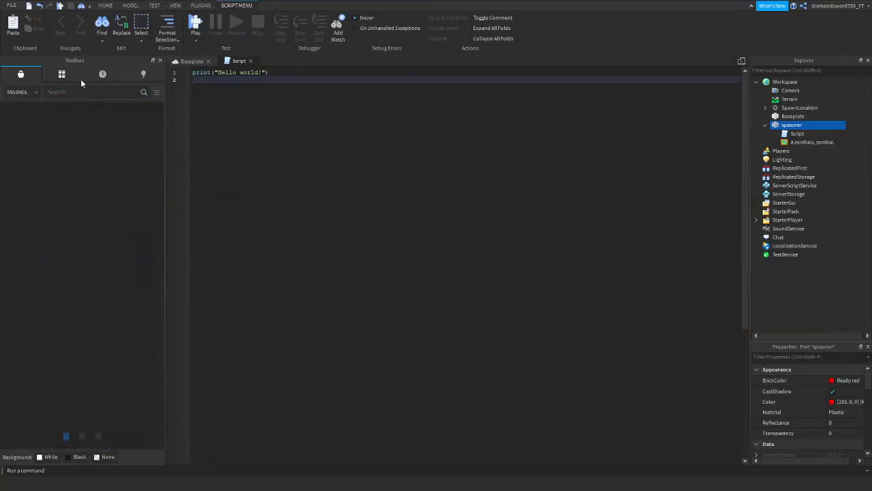
text(zombie)
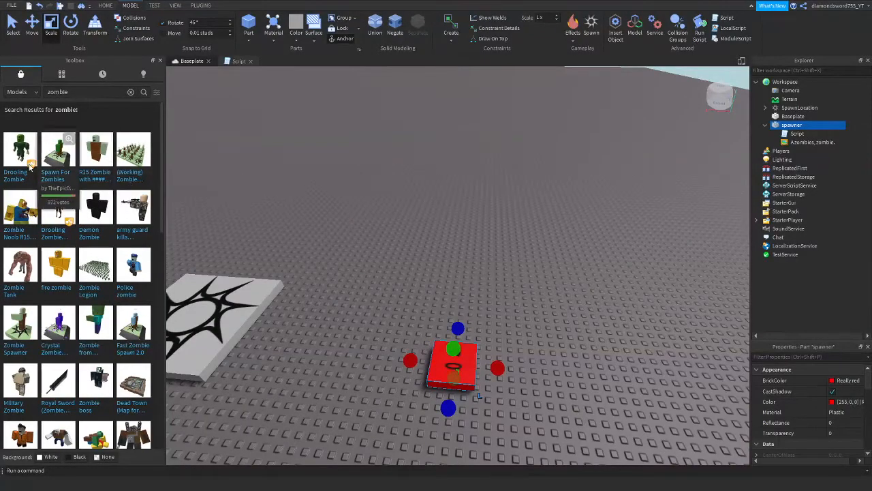
click(20, 153)
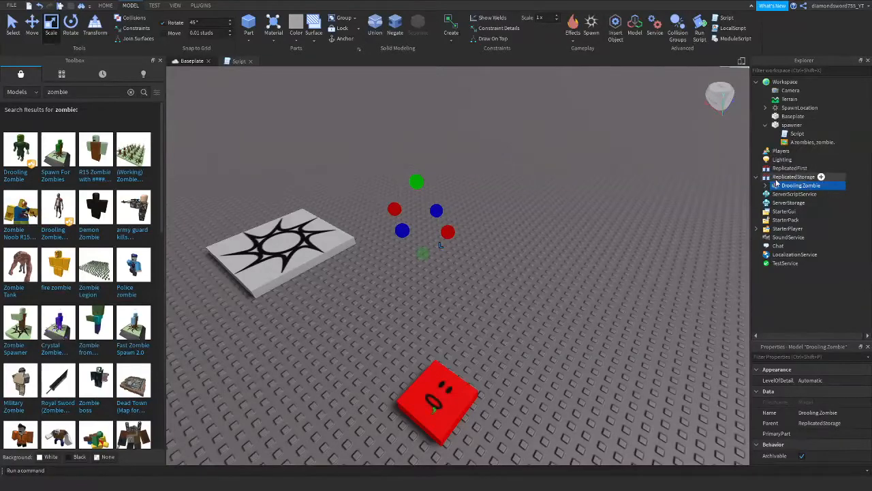
click(765, 185)
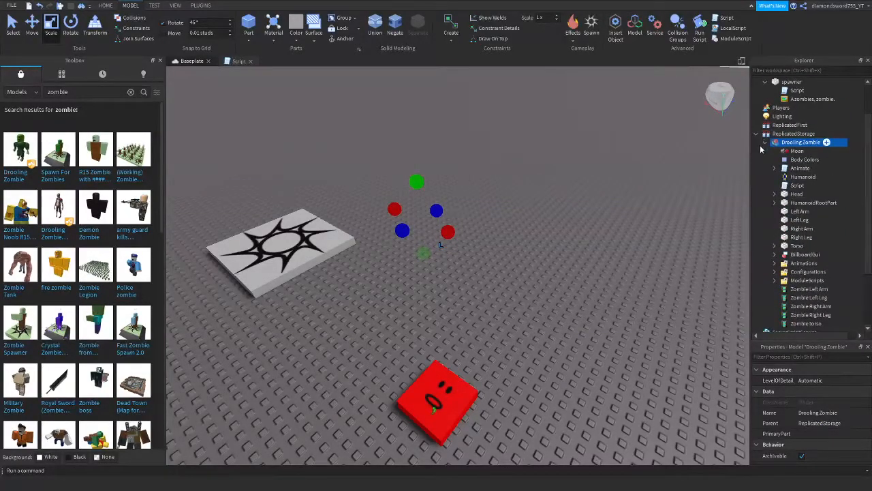
click(766, 142)
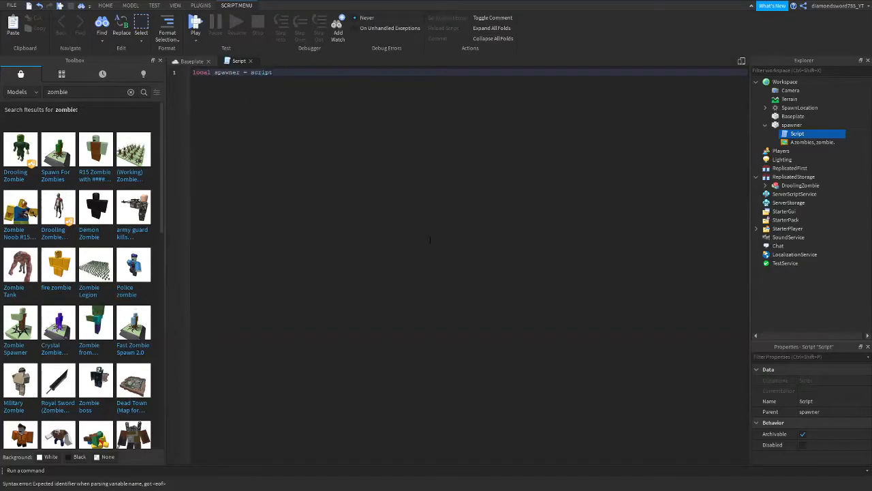
- Add a 'while true do' loop with local zombie = game.ReplicatedStorage.DroolingZombie
text(.Parent)
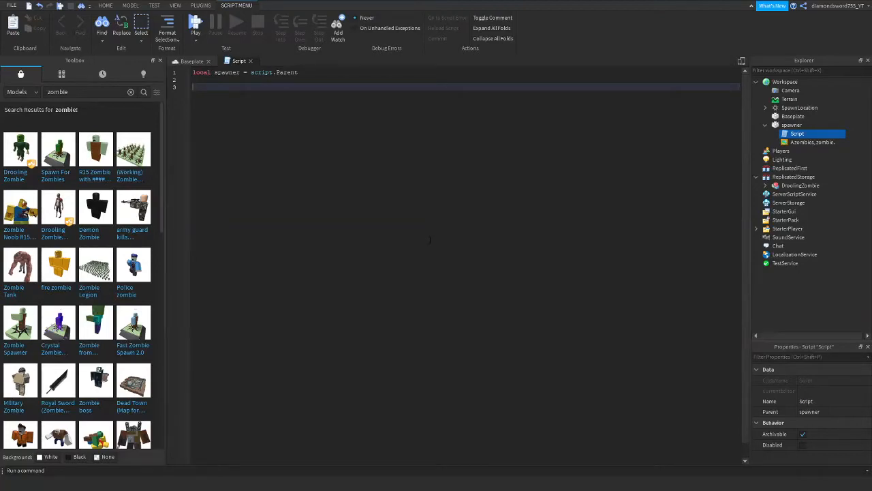
text(whil)
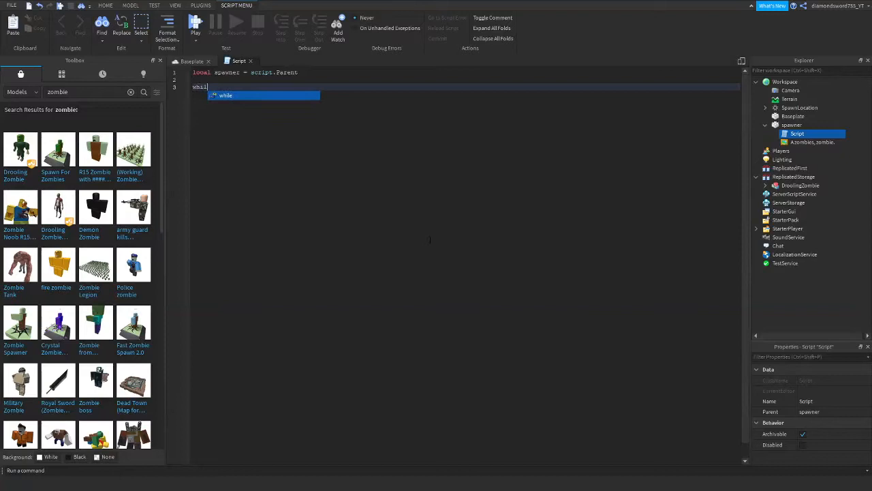
text(true)
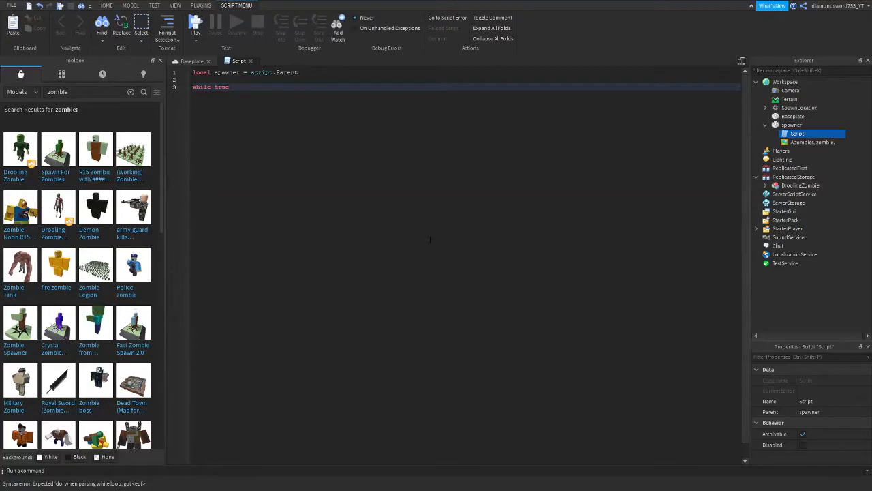
text(do)
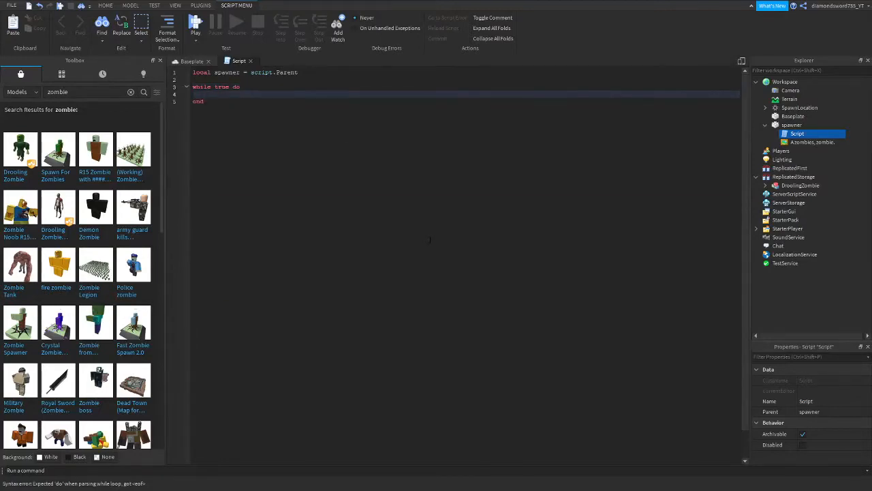
text(local)
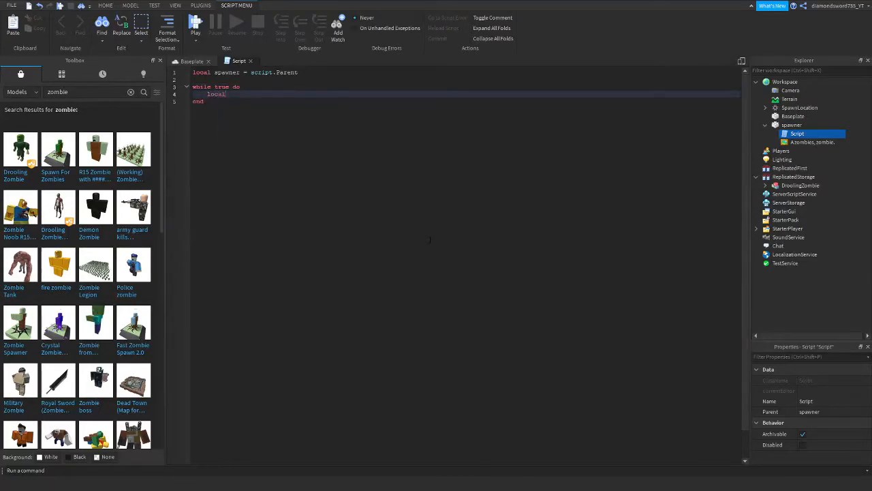
text(zombie)
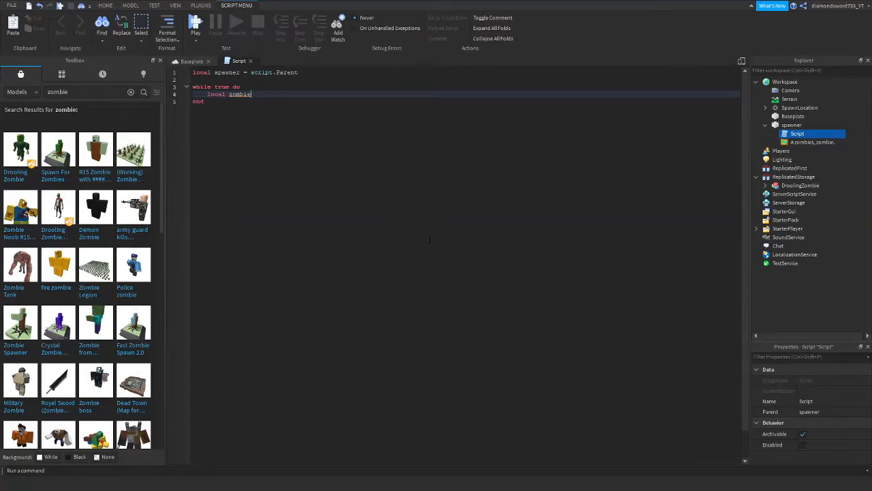
text(=)
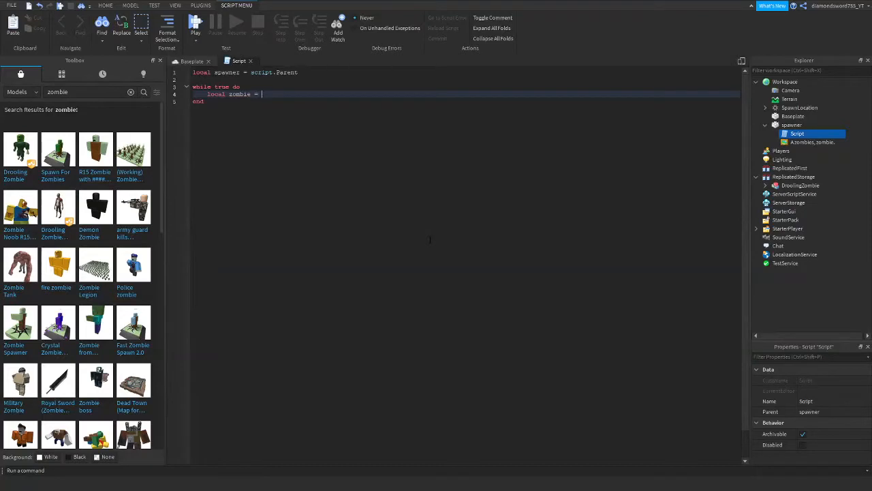
text(.)
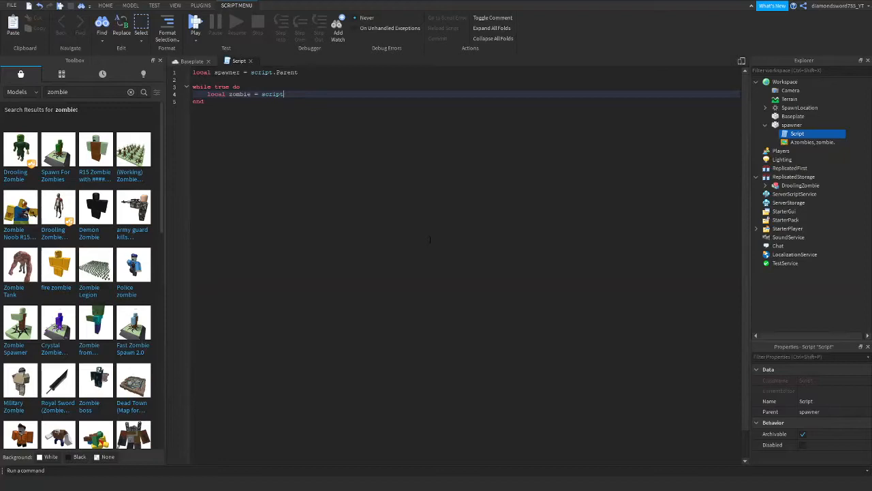
text(game)
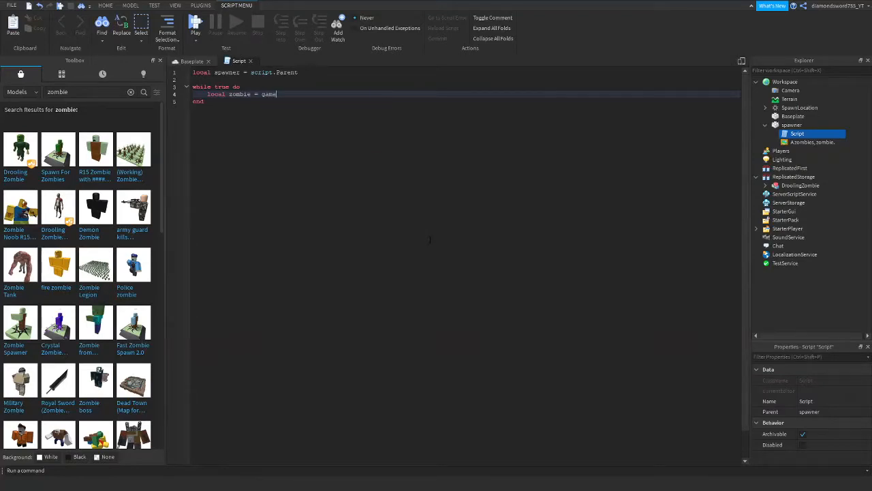
text(.ReplicatedStorage)
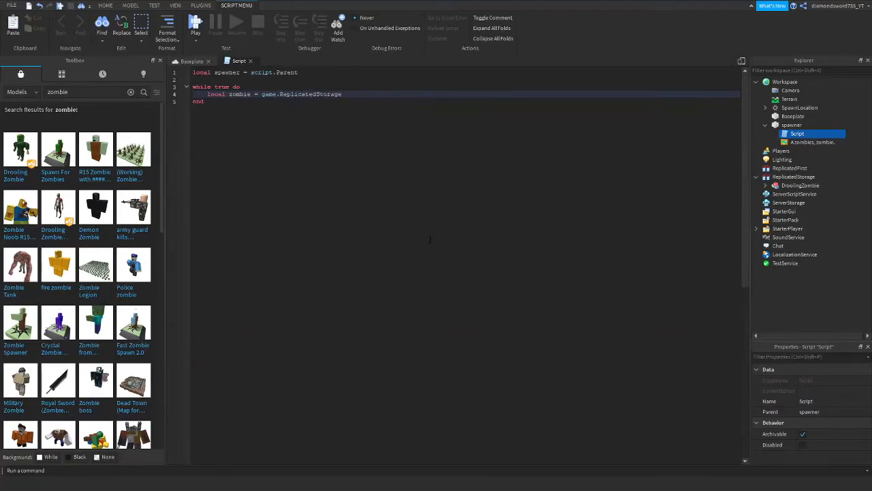
text(.DroolingZombie)
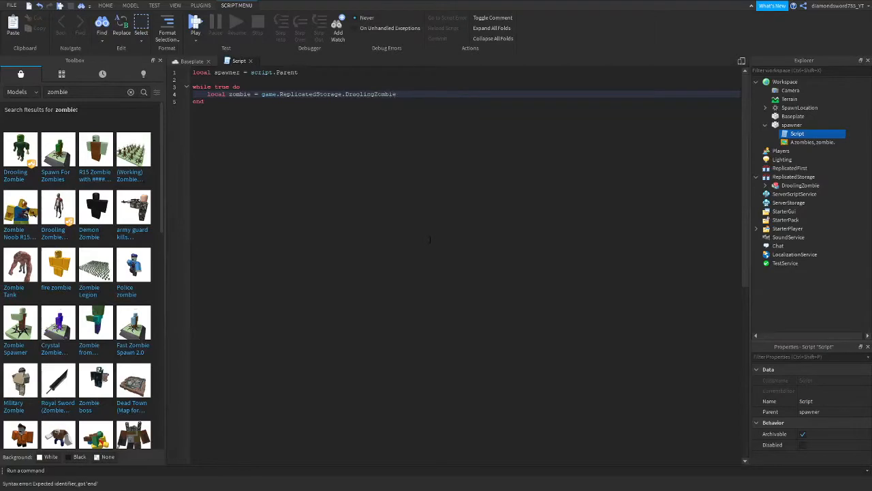
key(Enter)
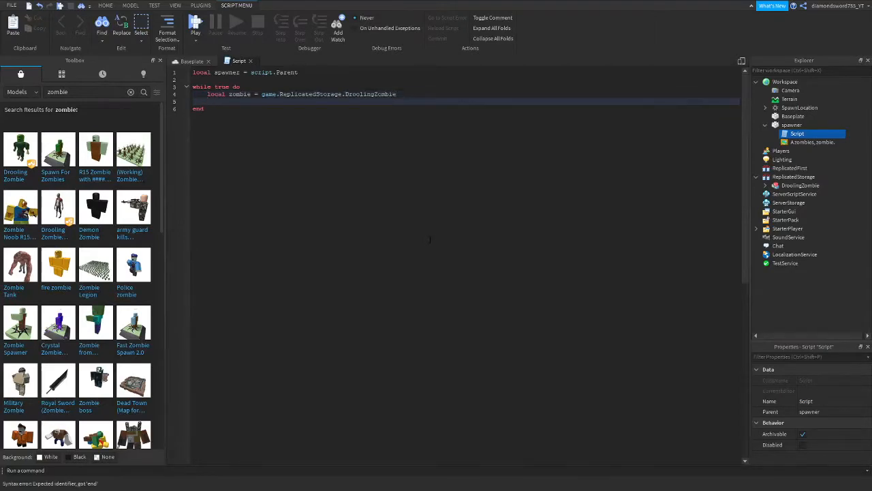
- Add local CZ = zombie:Clone() inside the loop
text(zombie)
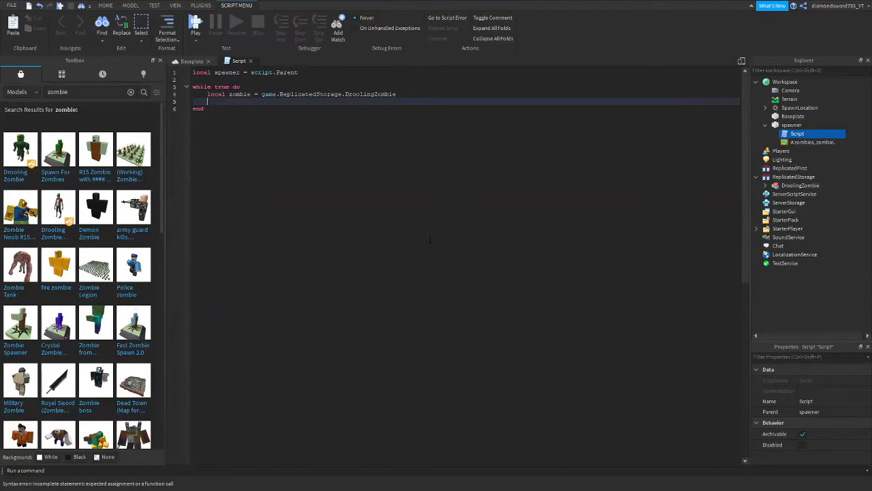
text(local)
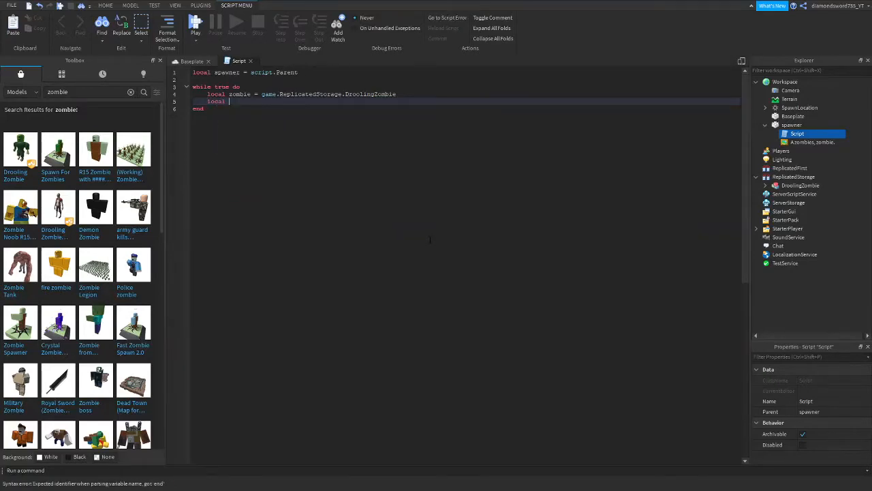
text(cz)
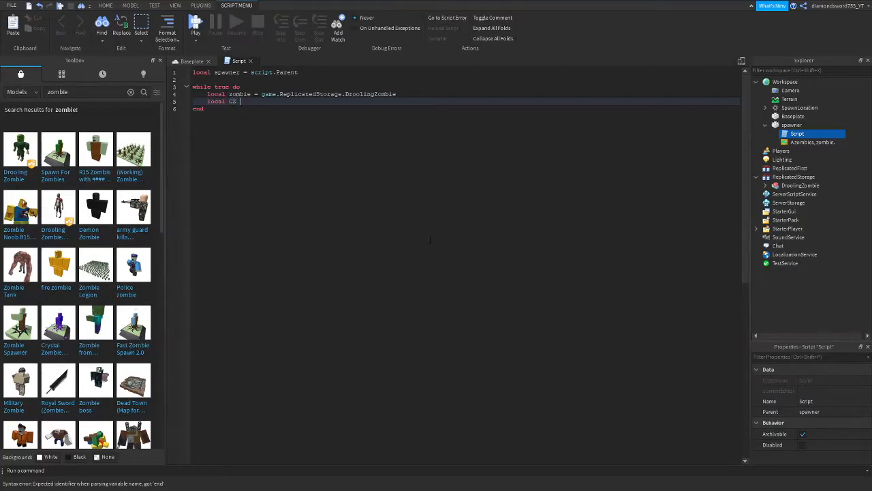
text(=)
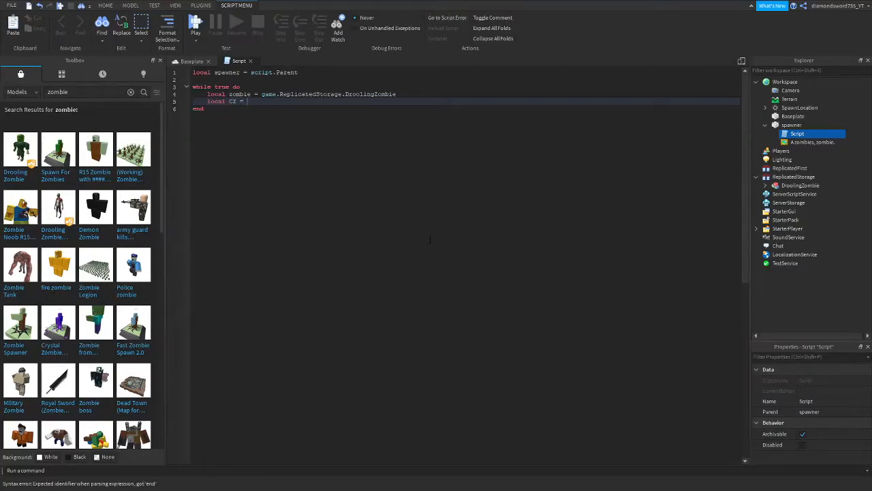
text(ga)
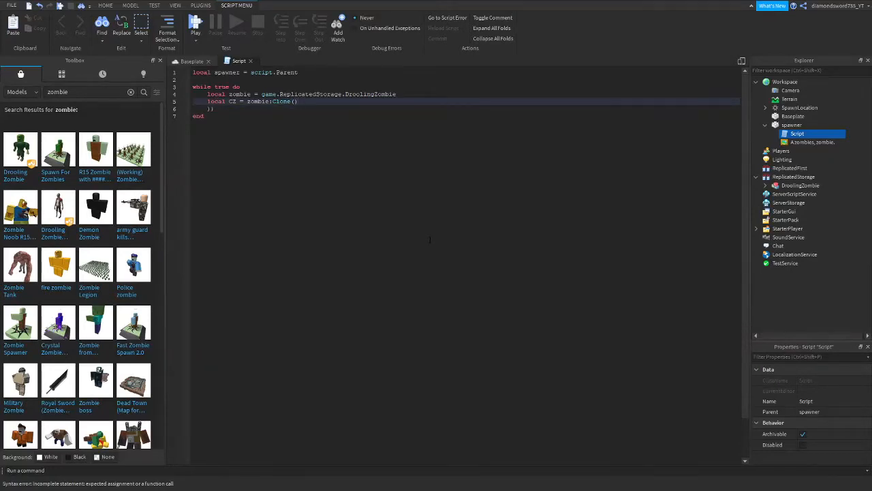
key(Return)
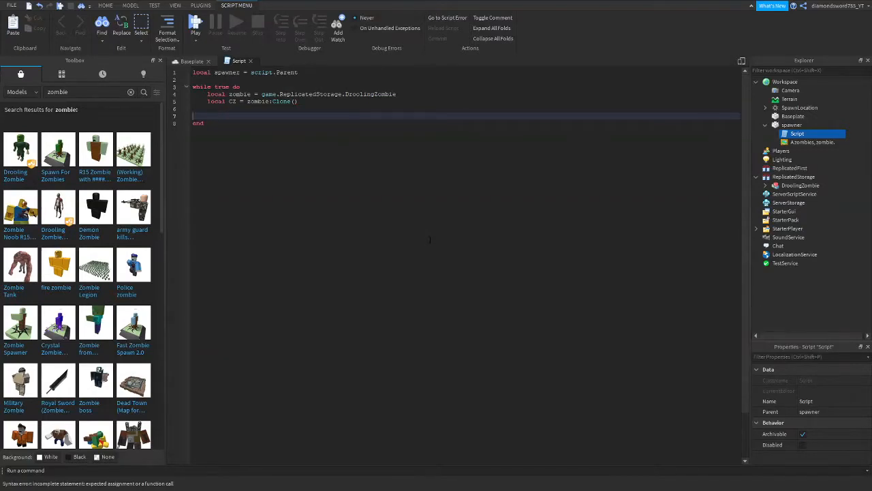
- Set CZ.Parent = workspace so each clone appears in the game
text(CZ)
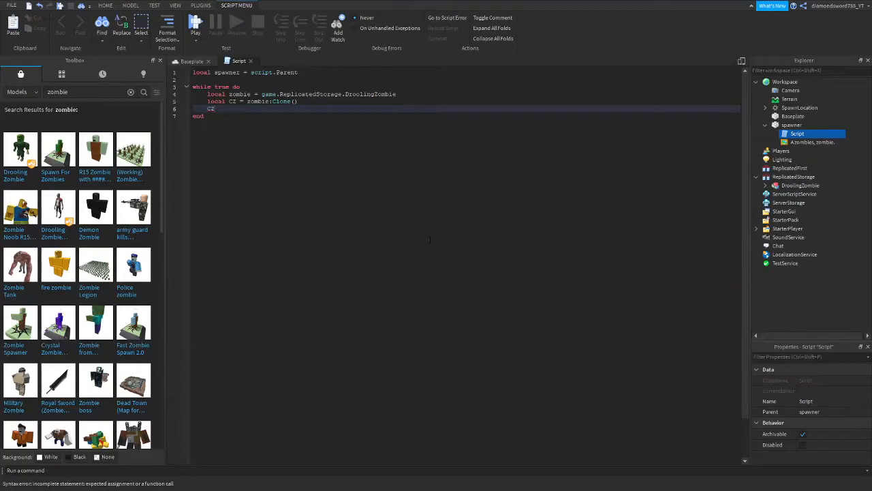
text(.Parent =)
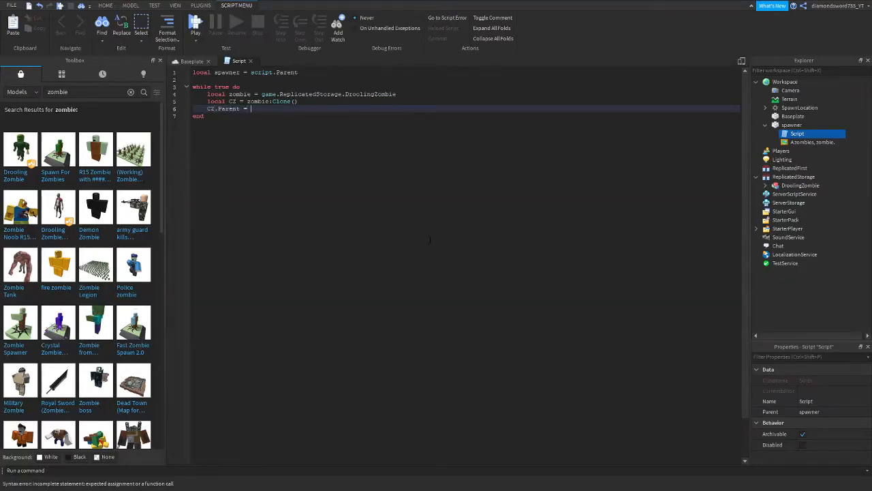
text(game)
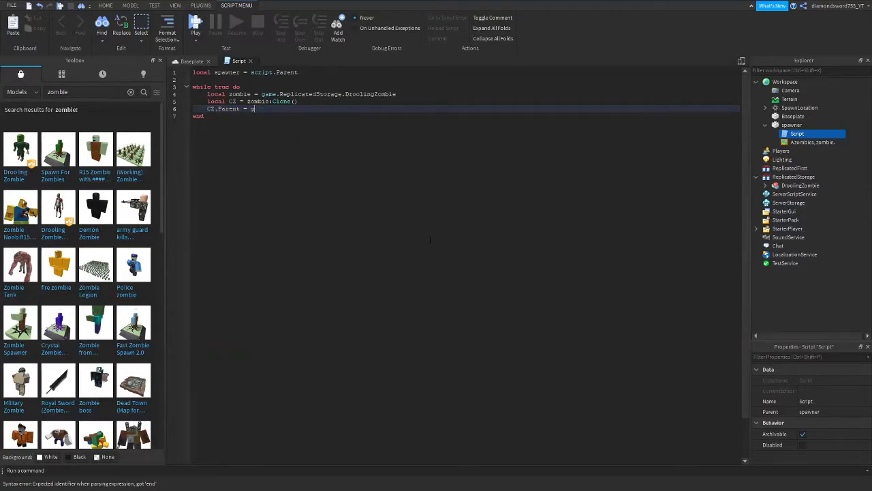
text(w)
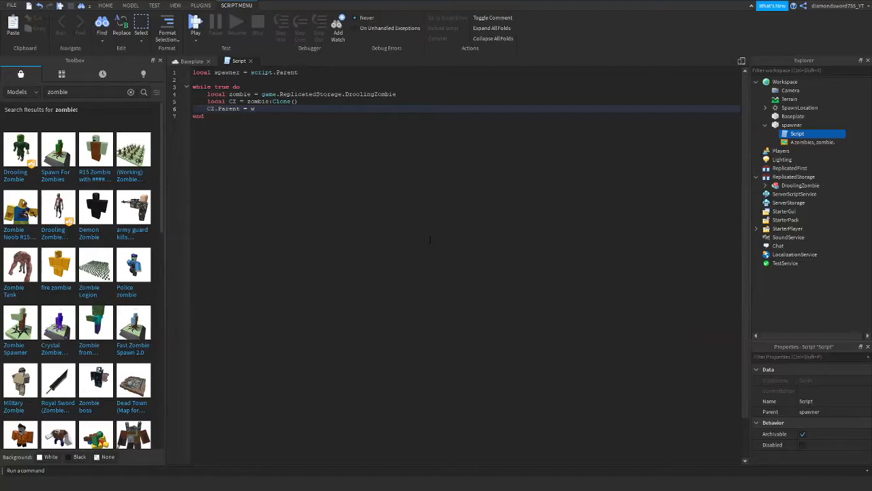
text(orkspace)
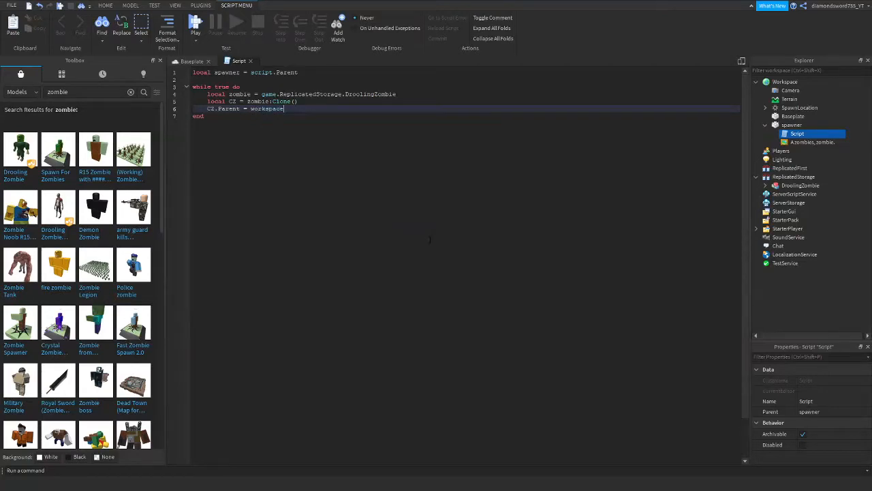
text(c)
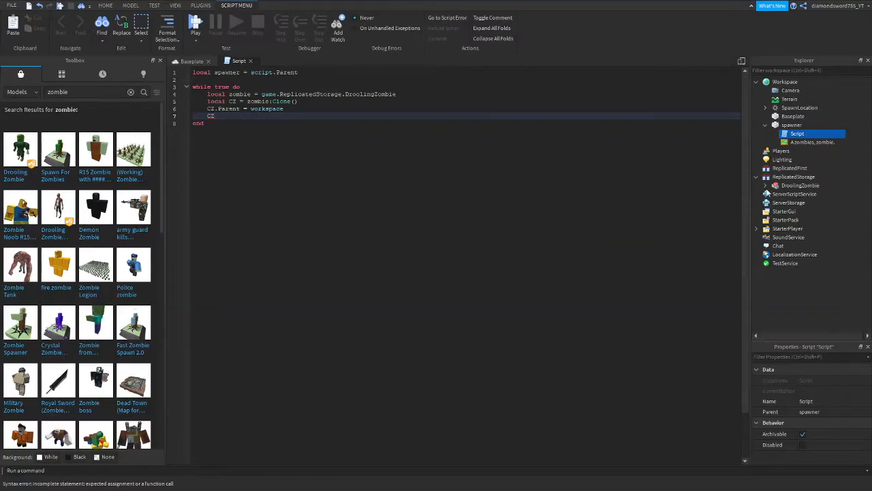
click(765, 185)
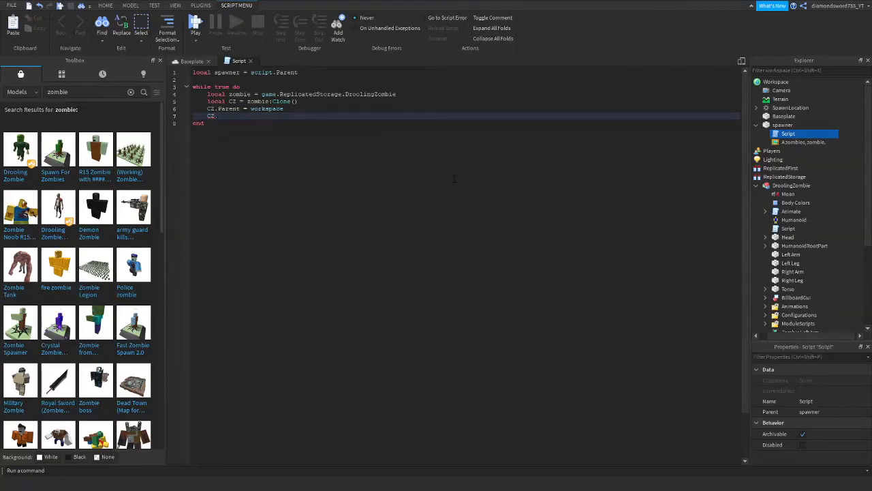
- Add CZ.Torso.CFrame = spawner.CFrame + Vector3.new(0,5,0) to the loop
text(.)
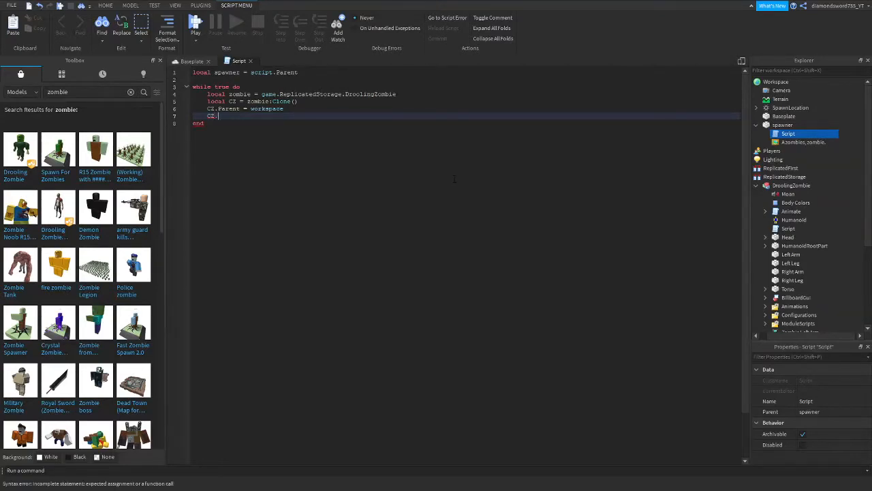
text(Torso)
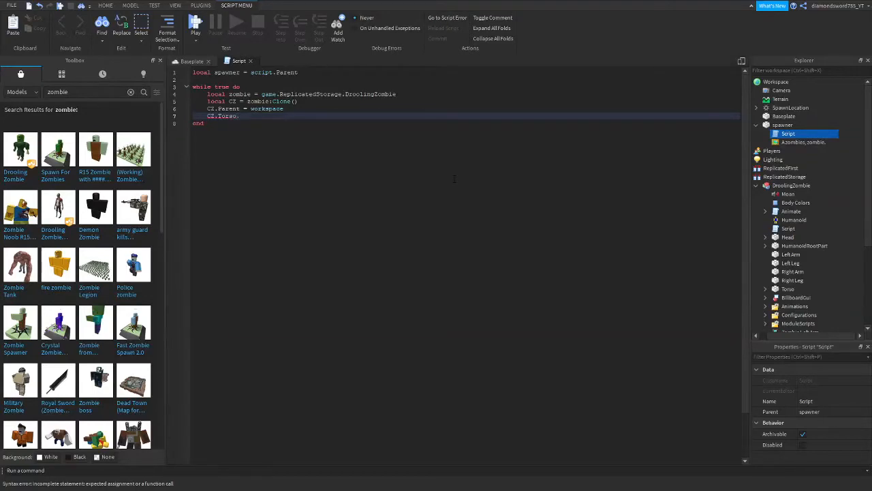
text(.CFrame = spawn()
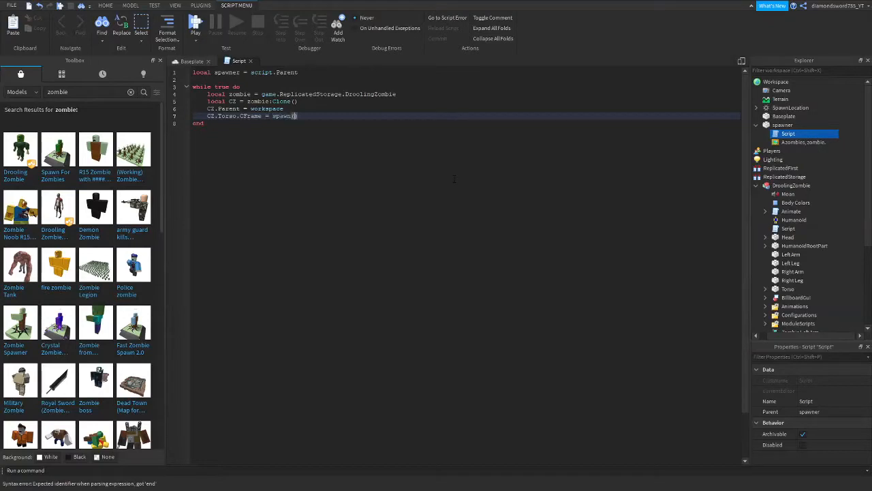
key(Backspace)
text(er.CFrame + Vector3.new)
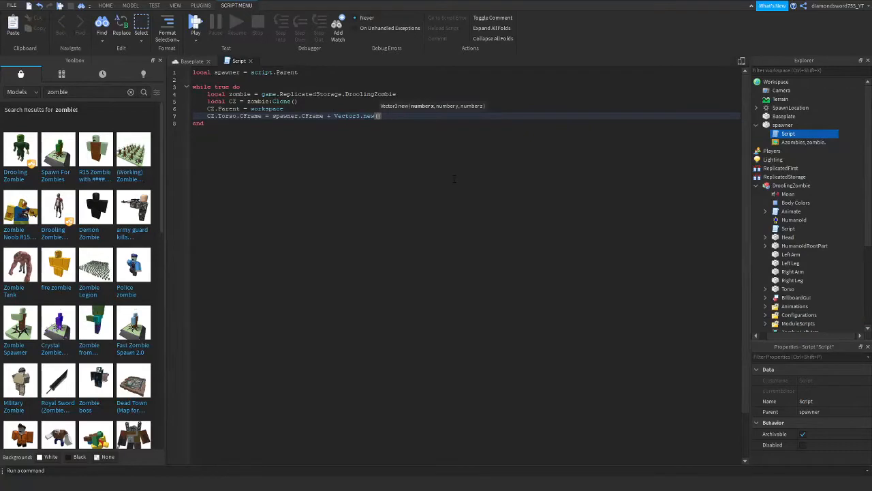
text(0,5)
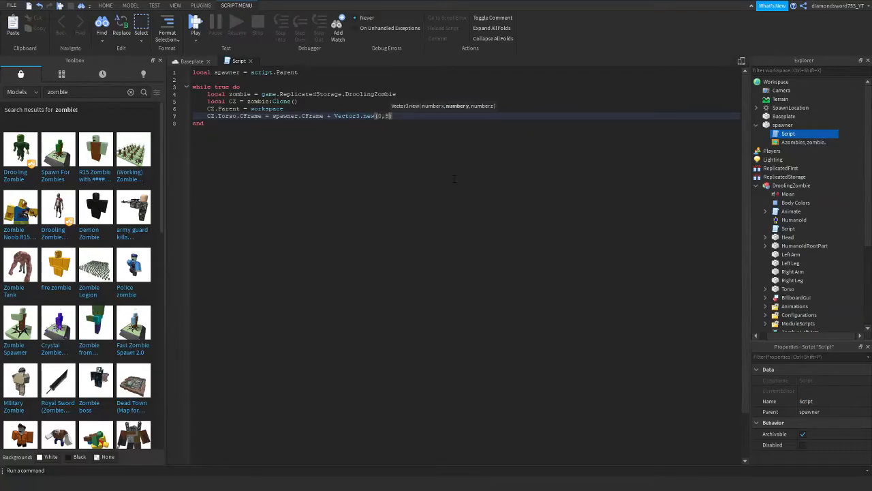
text(,0)
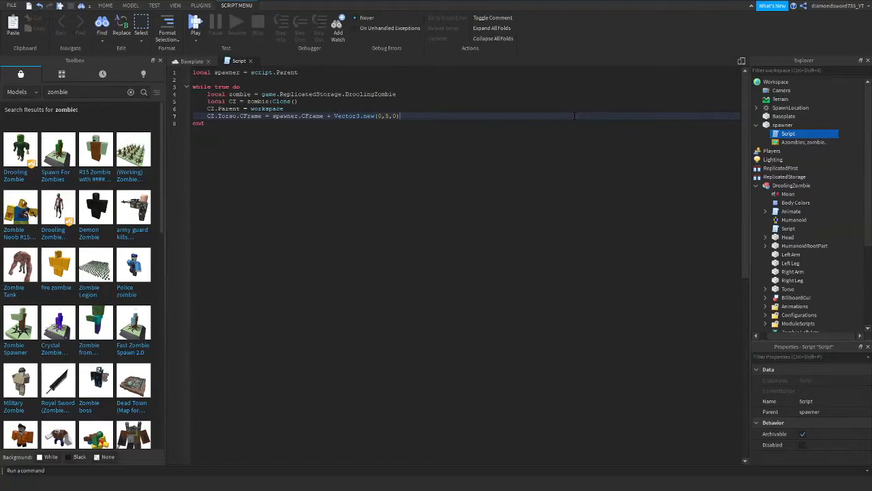
scroll(down, 3)
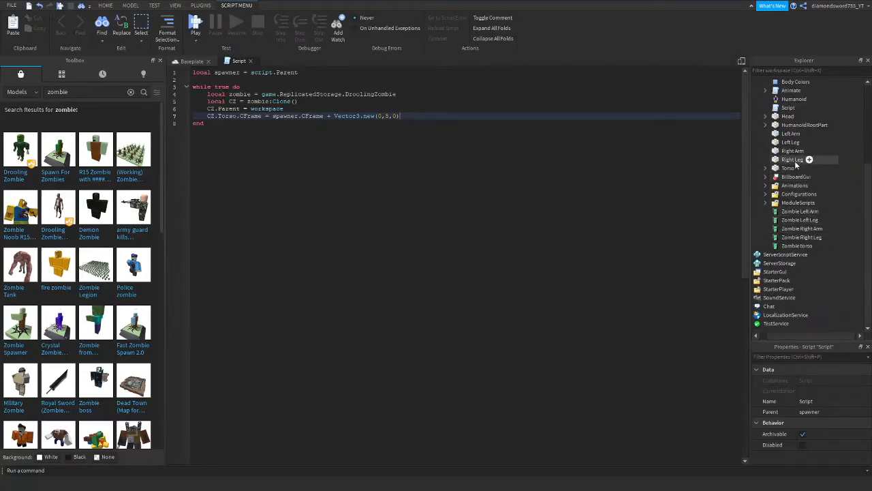
- Rewrite the loop header as 'while wait(1) do'
click(788, 168)
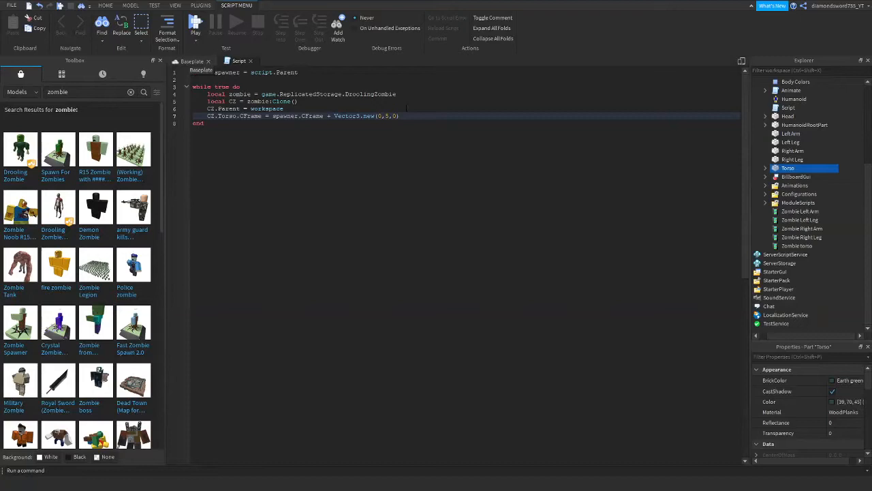
text(wait(1)
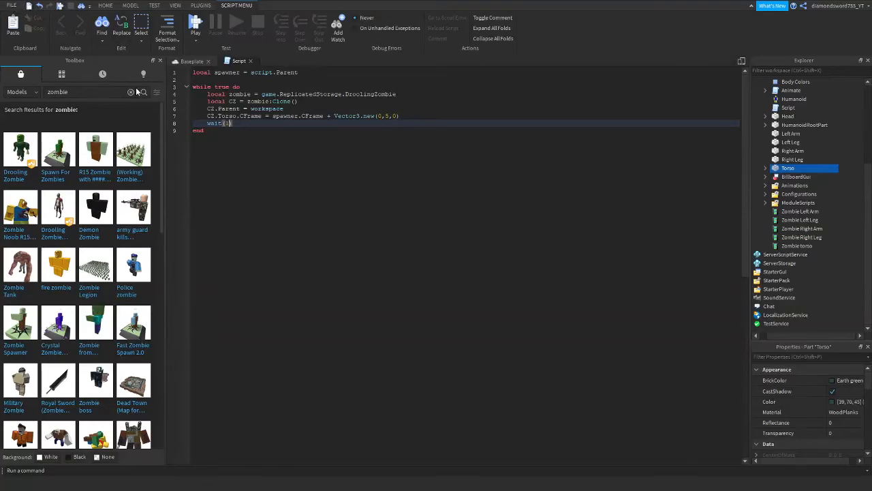
double_click(221, 86)
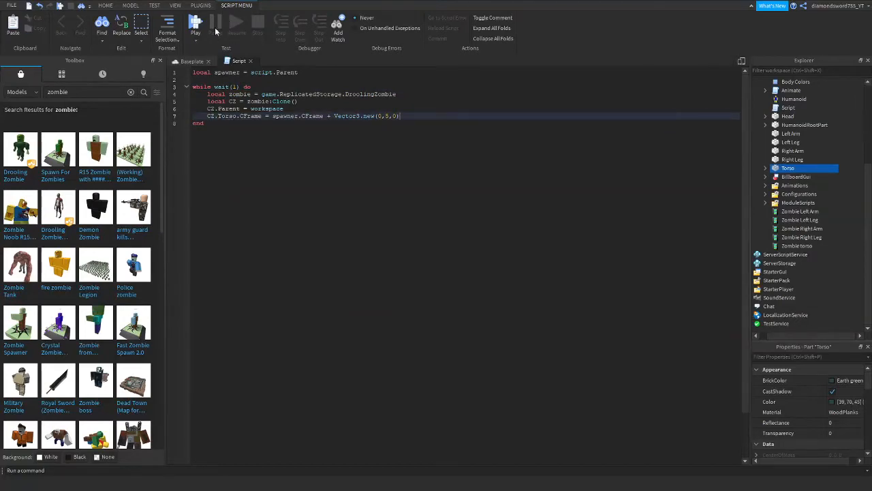
- Run a play test to watch the zombie spawner, then stop it
click(17, 61)
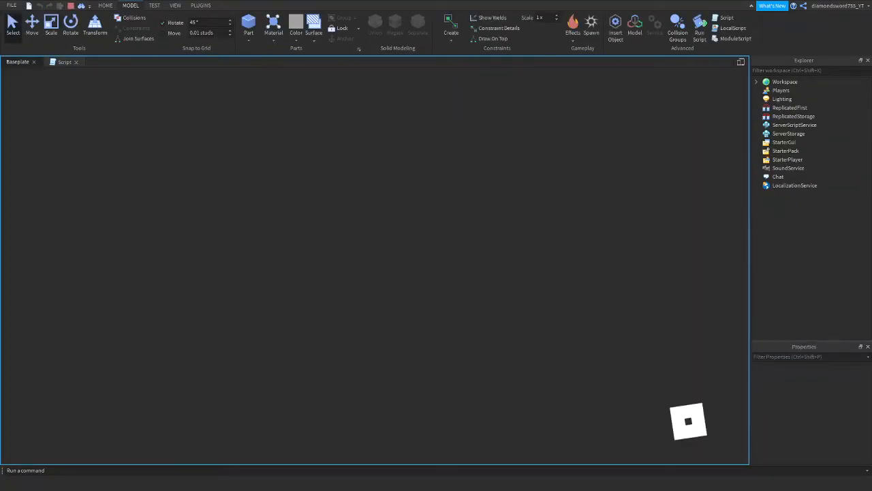
click(699, 22)
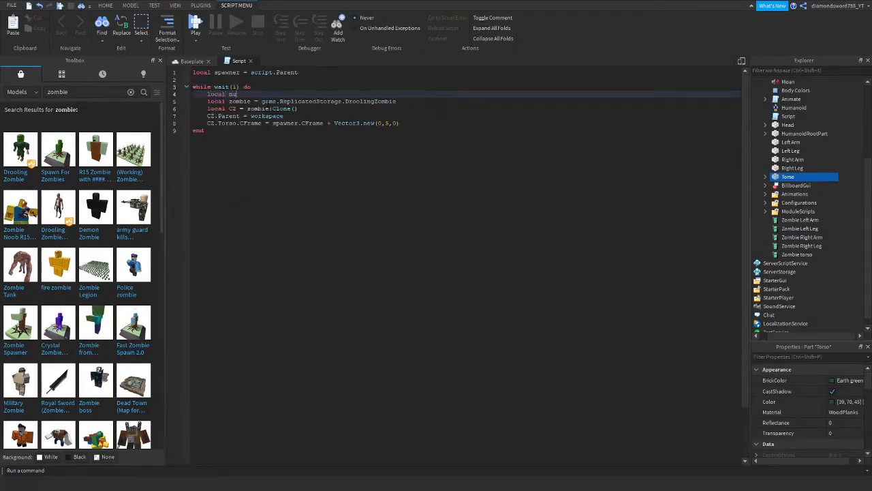
- Type 'ma' to begin a new local declaration inside the loop
text(ma)
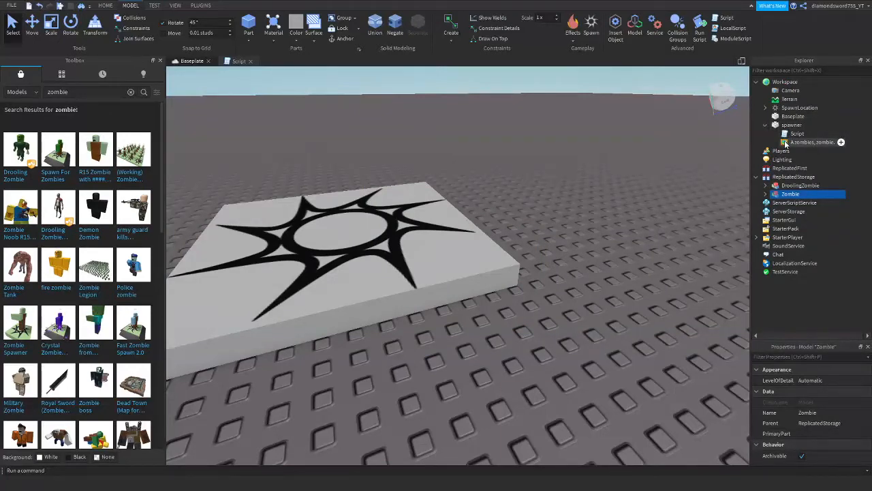
- Open the spawner's Script and change math.random() to math.random(1,2)
click(795, 133)
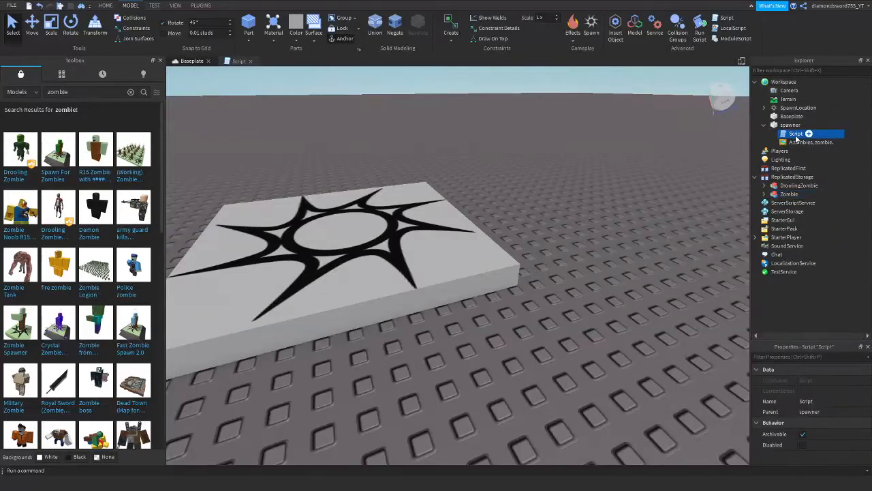
double_click(796, 133)
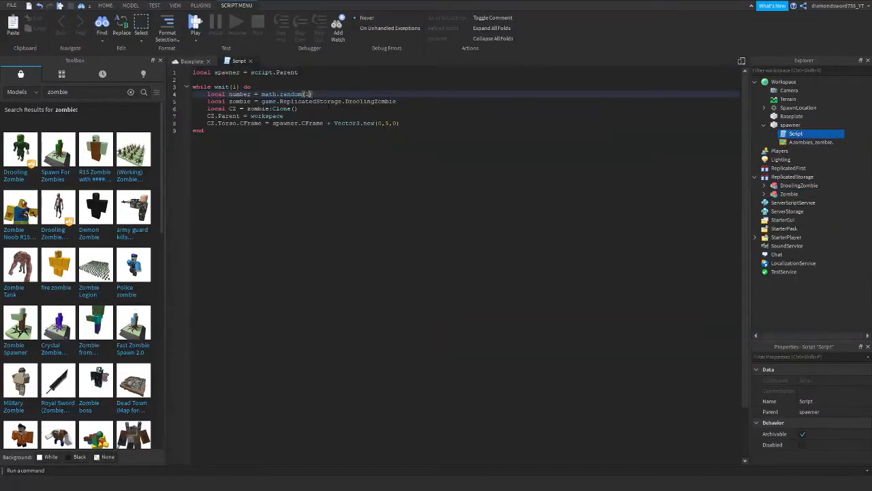
text(1,2)
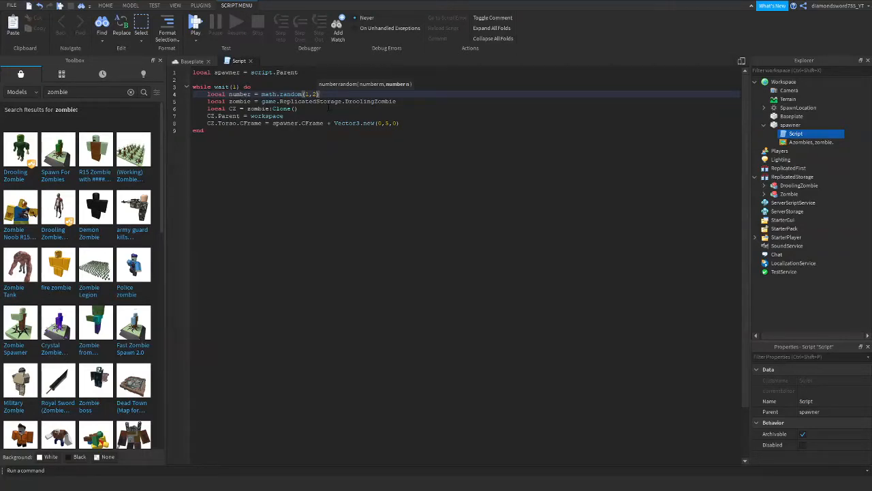
mouse_move(349, 92)
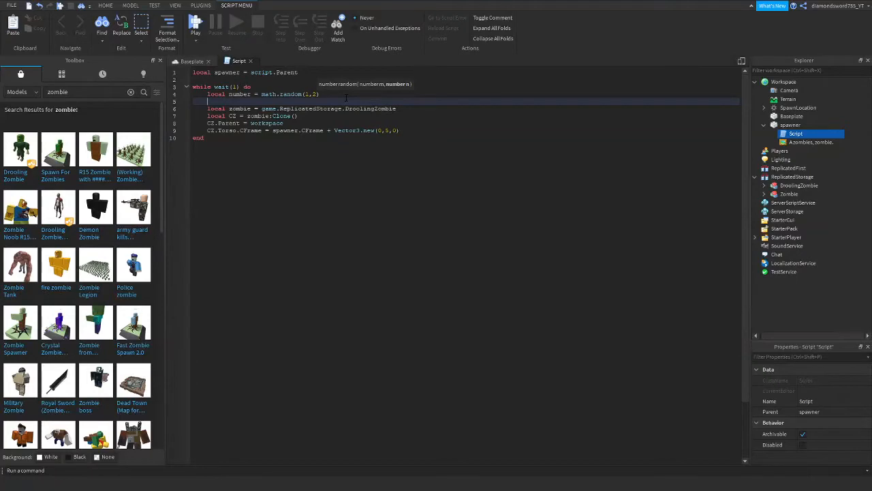
- Enclose the DroolingZombie spawn lines in 'if number == 1 then', renamed to zombie1/CZ1
text(if)
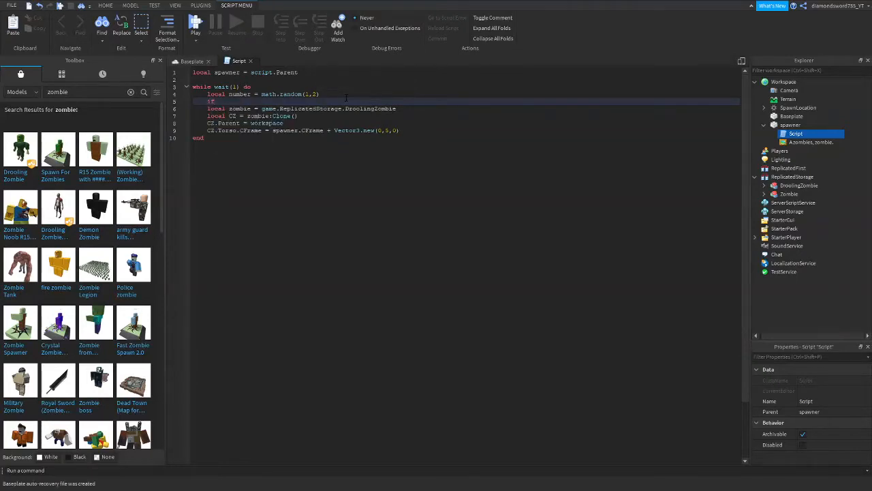
text(number == 1 then)
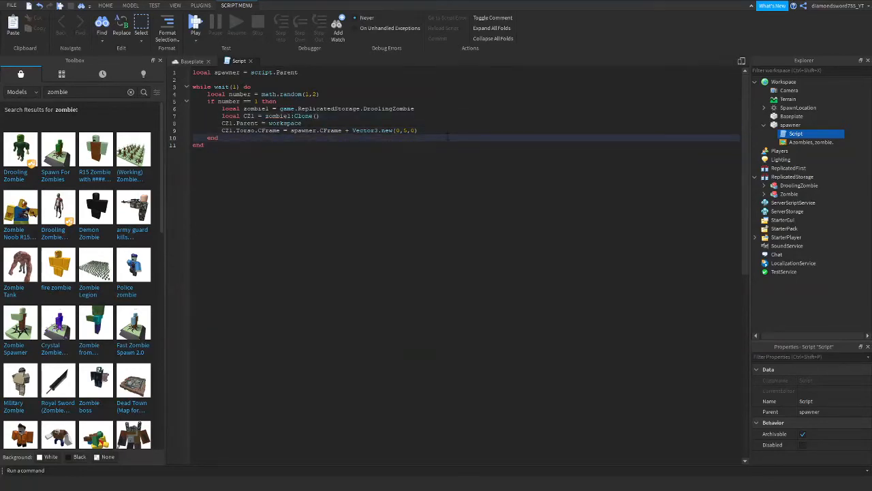
- Copy the first branch's spawning lines and add print(1) to that branch
drag(211, 101, 419, 130)
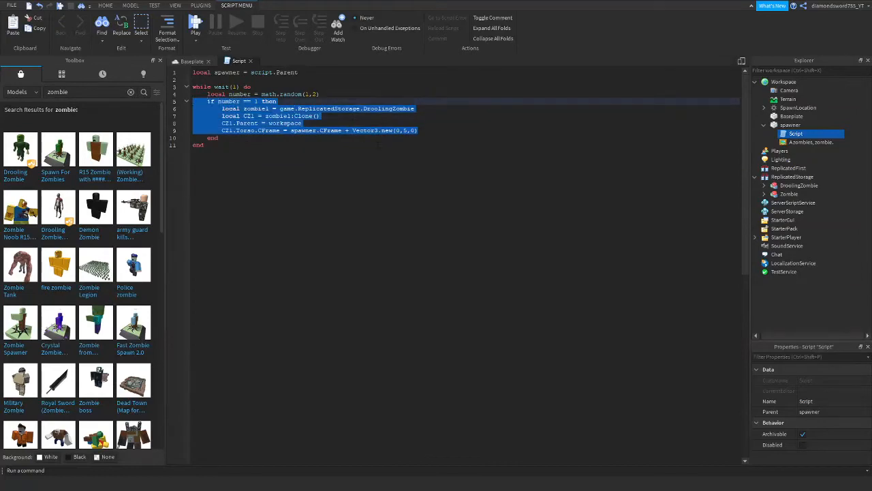
click(419, 130)
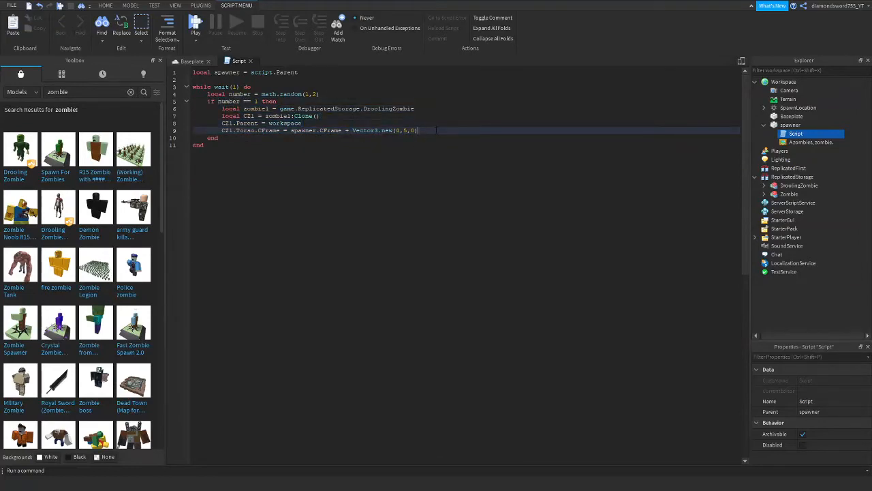
text(print()
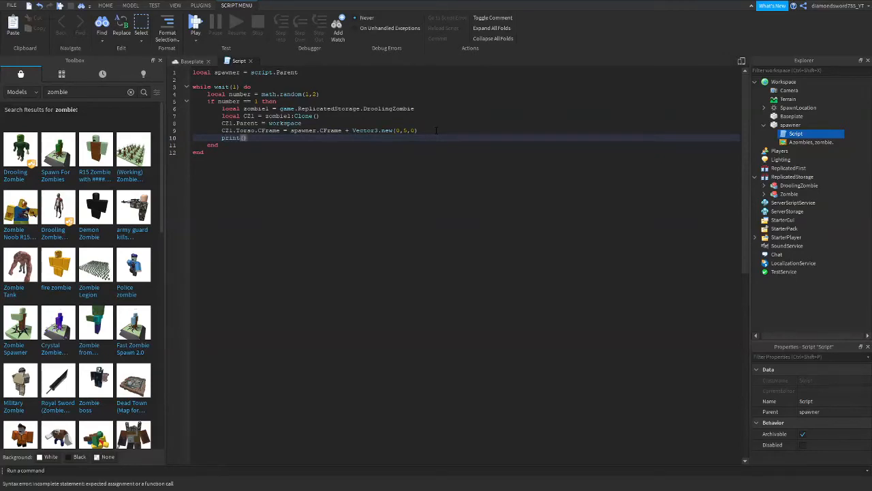
text(1)
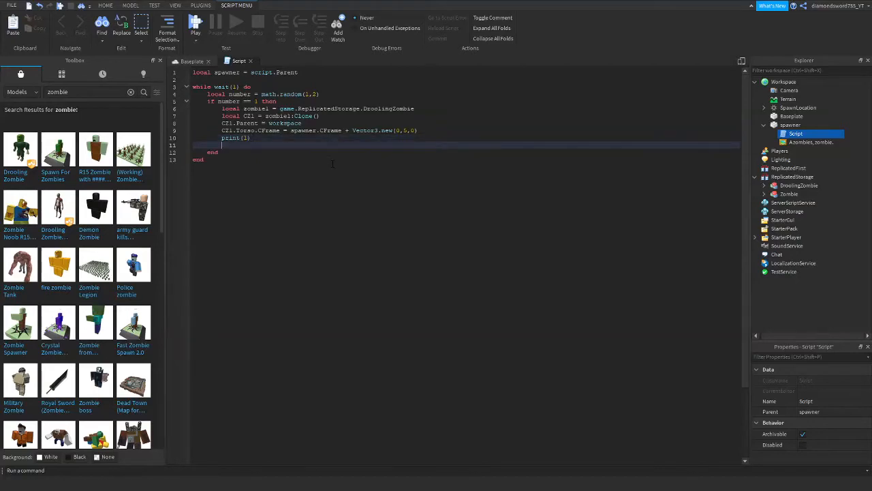
- Start an elseif number == 2 branch containing the pasted spawning lines
text(elseif then)
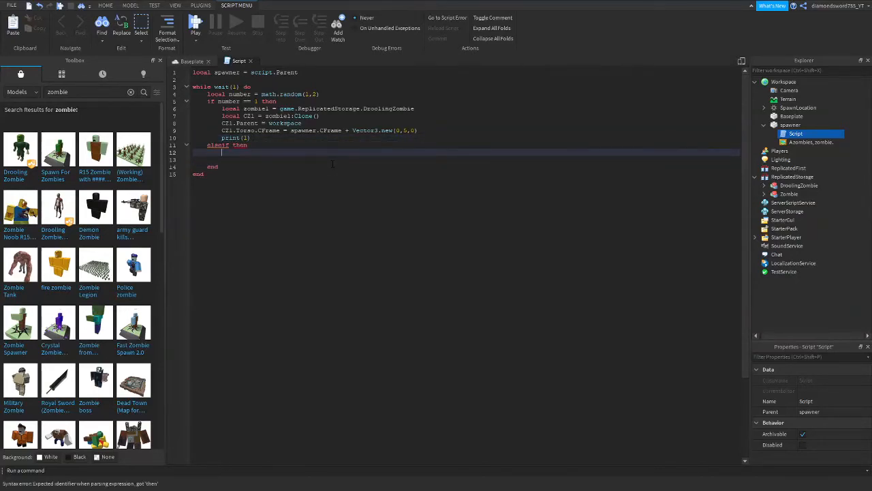
text(if number == 1 then)
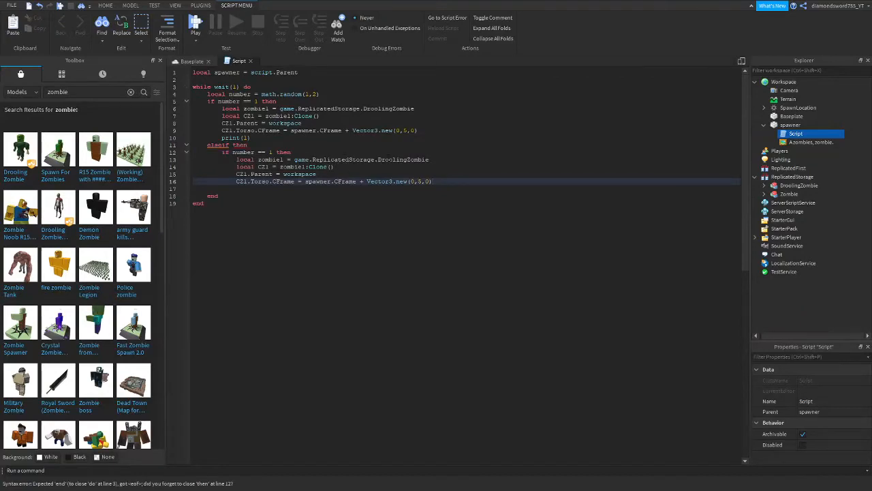
double_click(402, 160)
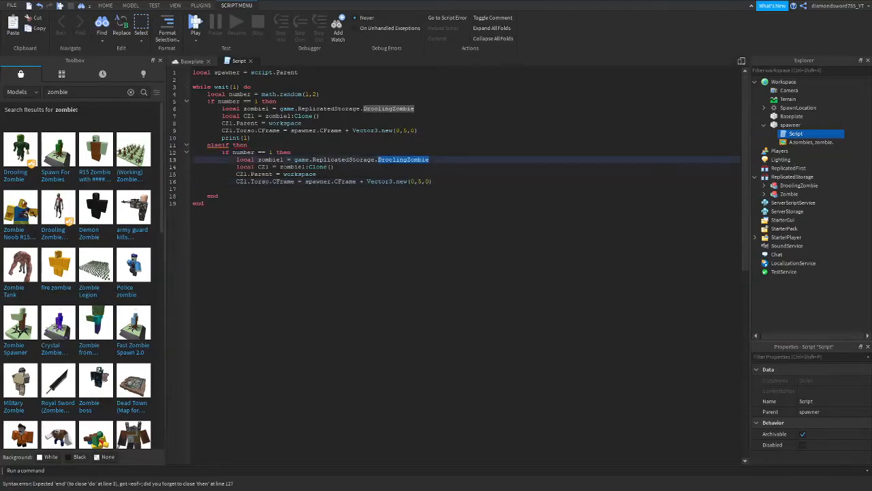
double_click(241, 145)
text(number ==2)
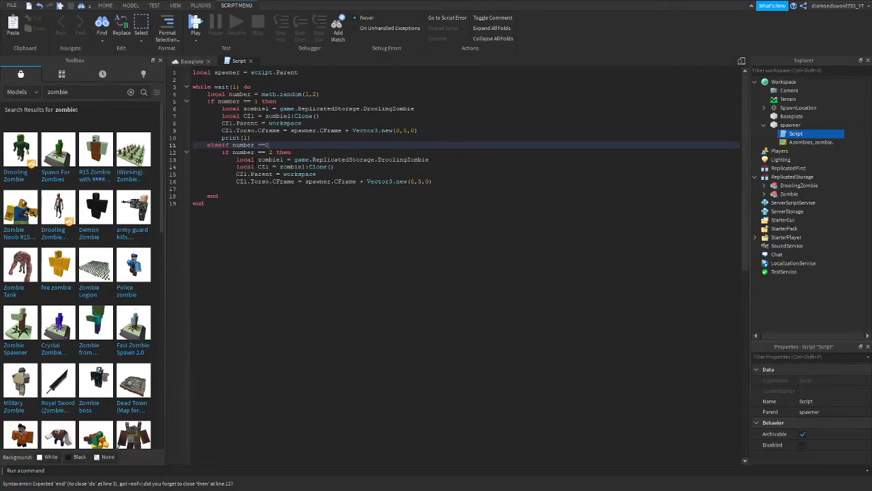
- Have the elseif branch clone the Zombie model as zombie2/CZ2 and print(number)
text(then)
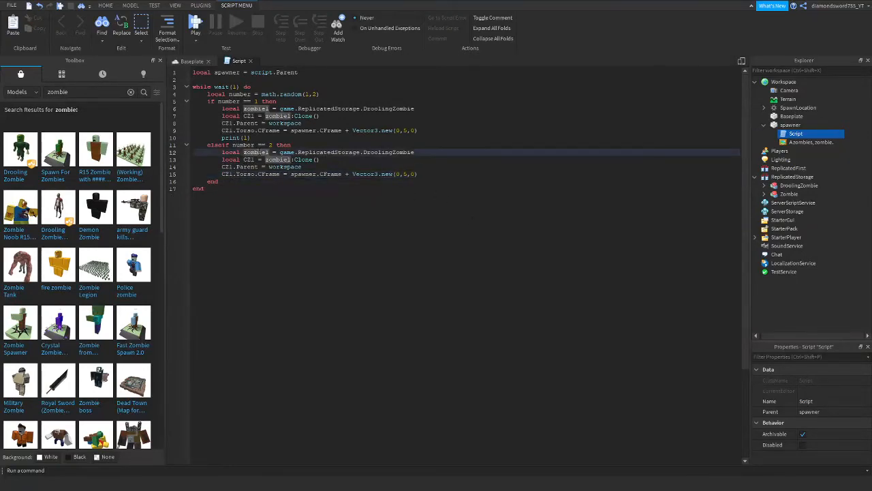
text(Zo)
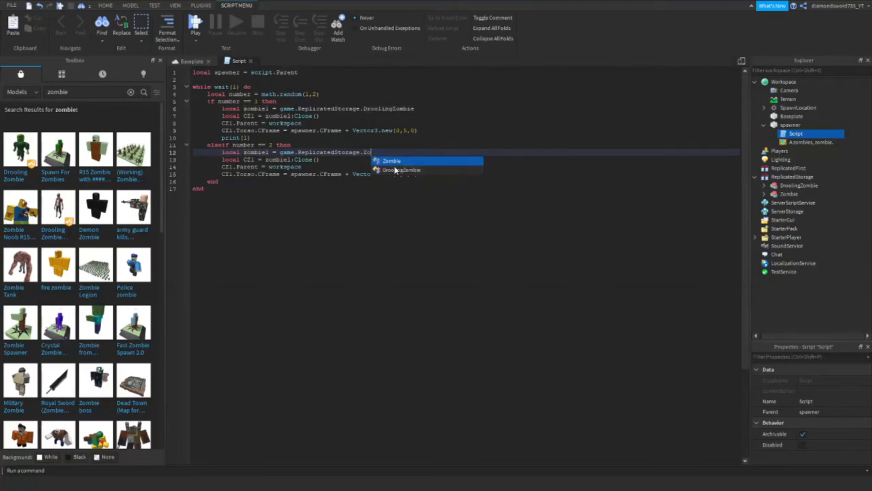
click(391, 161)
text(print()
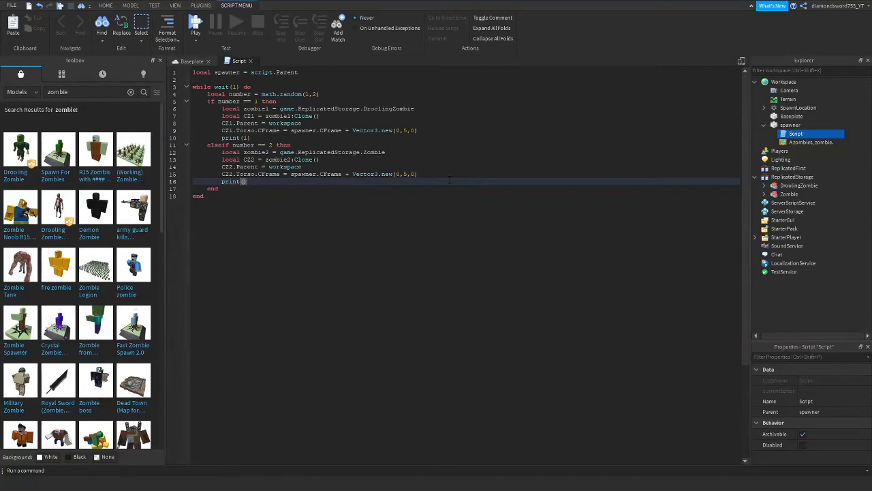
text(number)
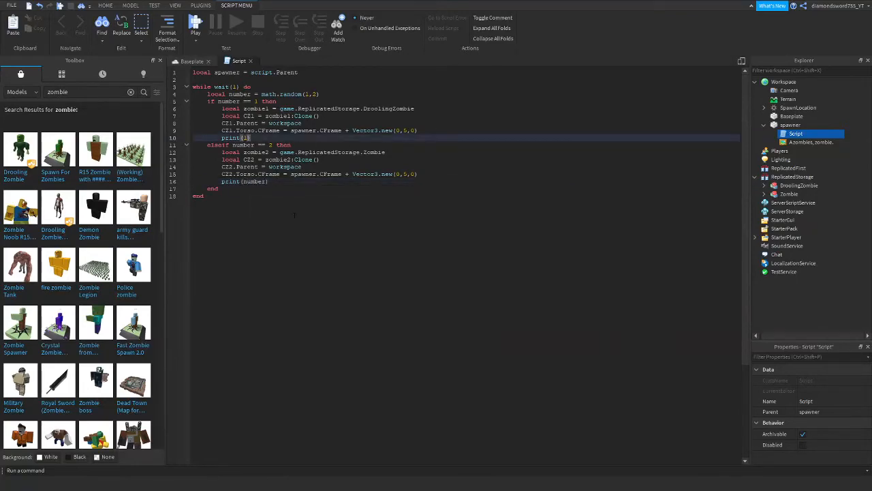
text(number)
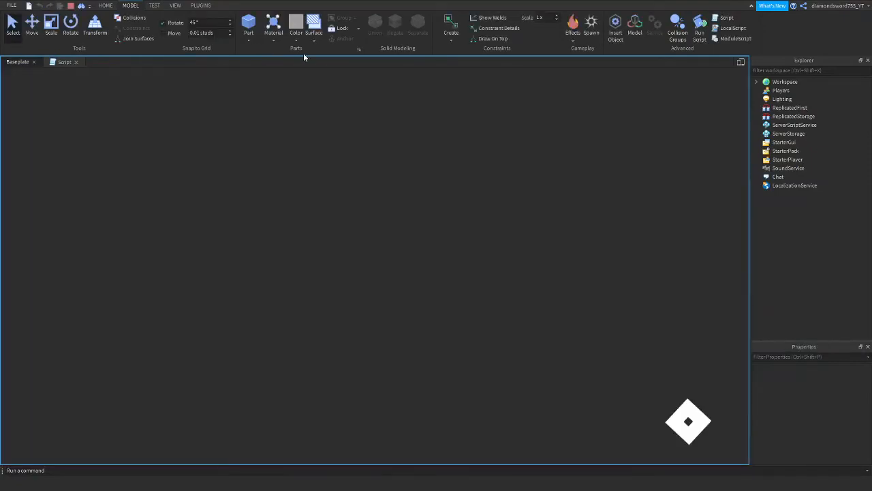
mouse_move(177, 17)
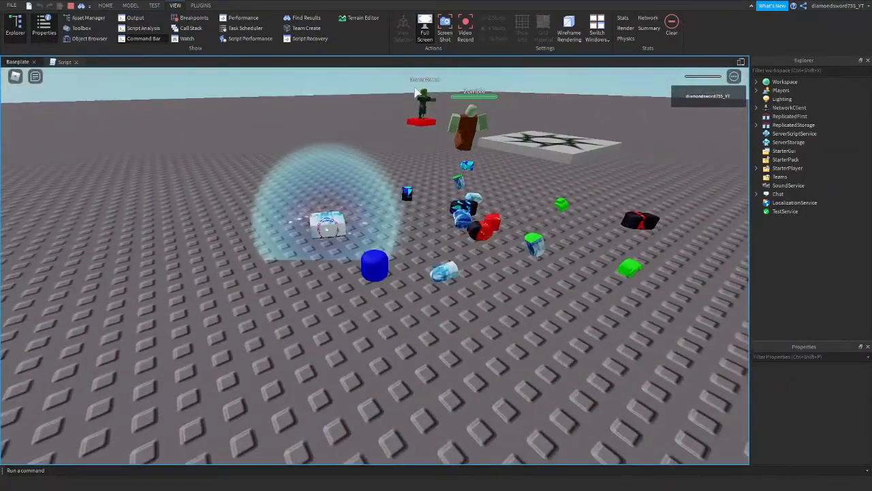
- Play-test the spawner and show the Output window with the printed numbers
click(201, 5)
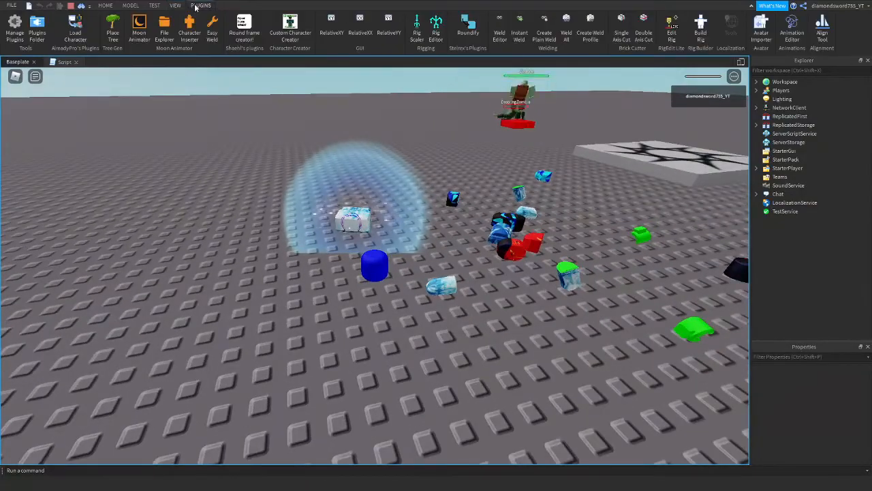
click(200, 5)
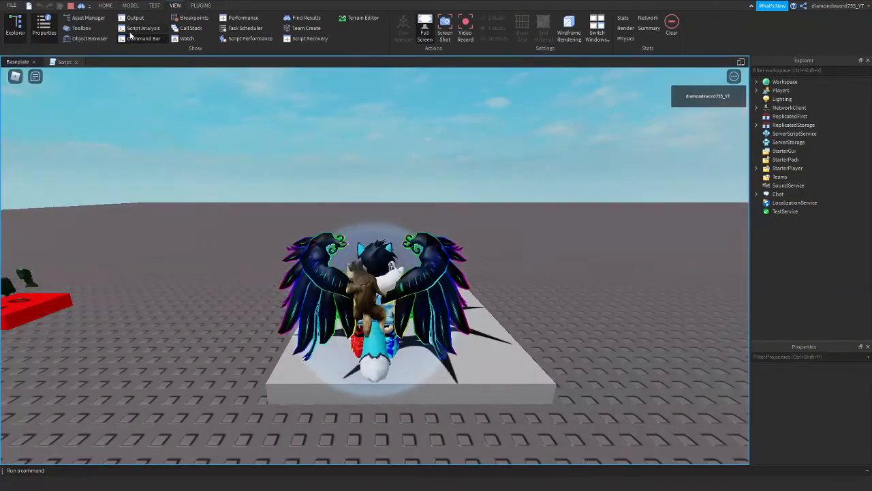
click(134, 18)
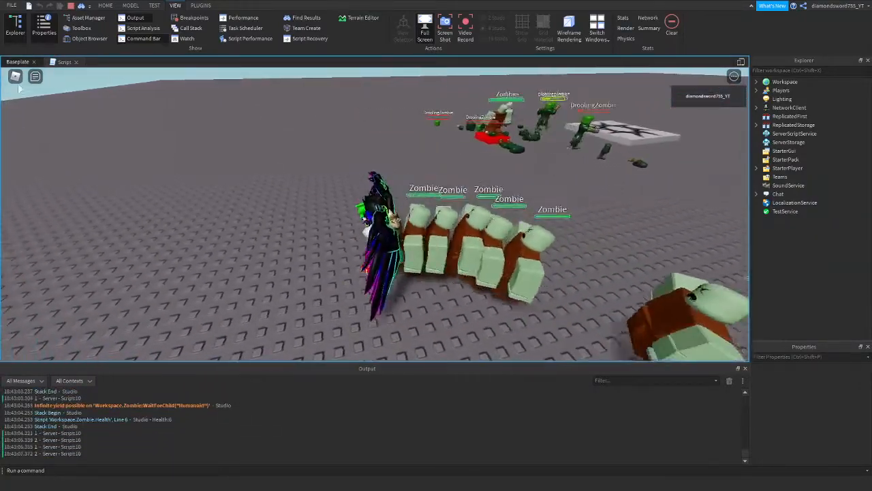
- Mute the game volume from the Esc menu, resume, then stop the play test
key(Escape)
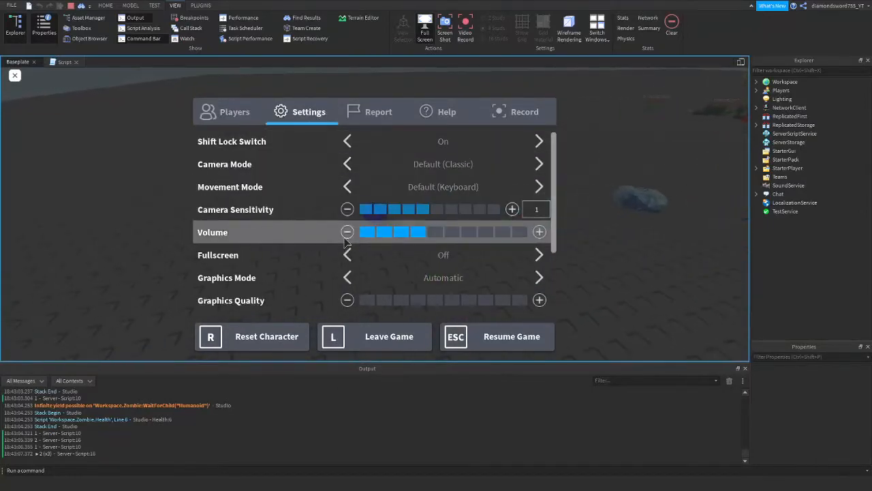
click(347, 232)
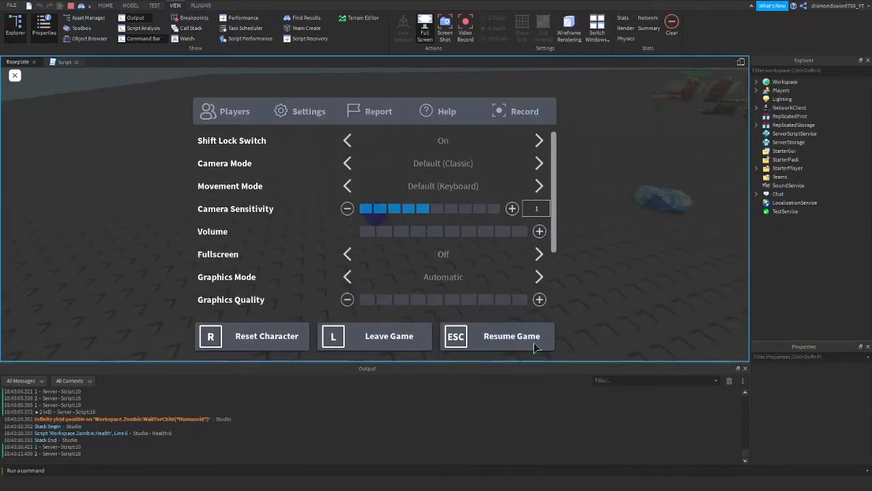
click(512, 336)
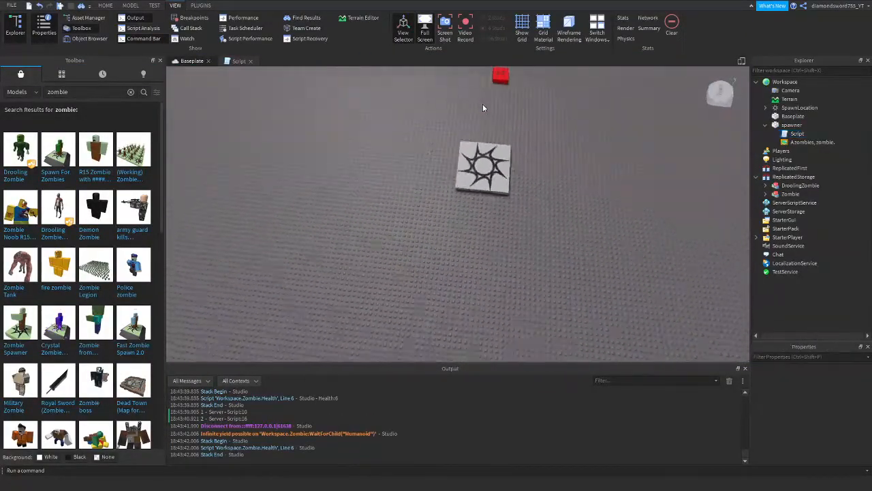
click(799, 107)
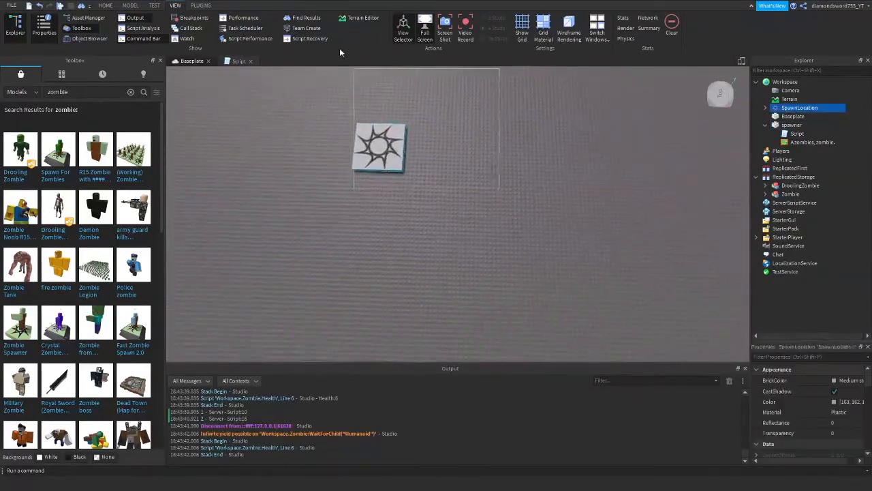